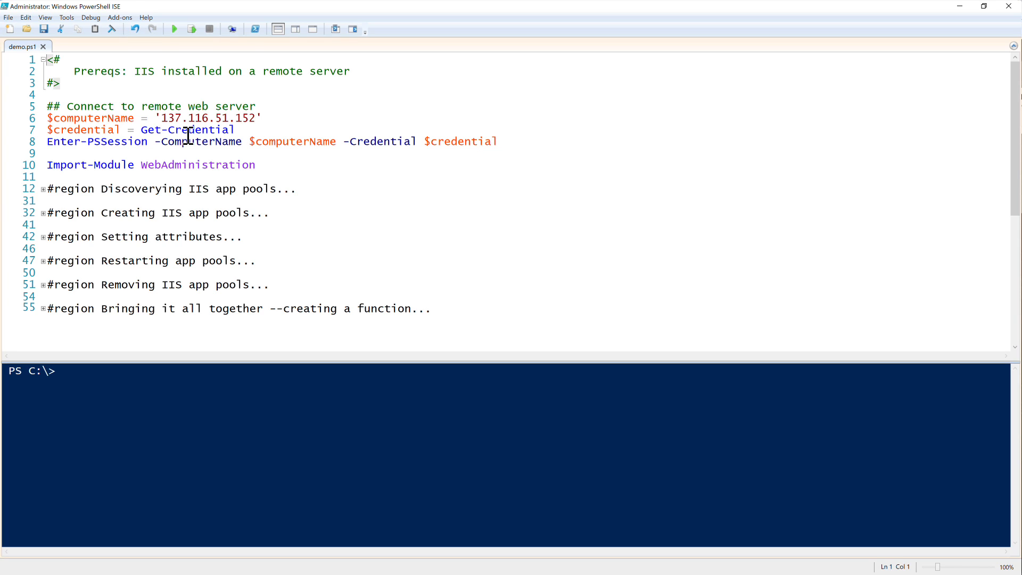
{"action": "mouse_move", "coordinate": [116, 118]}
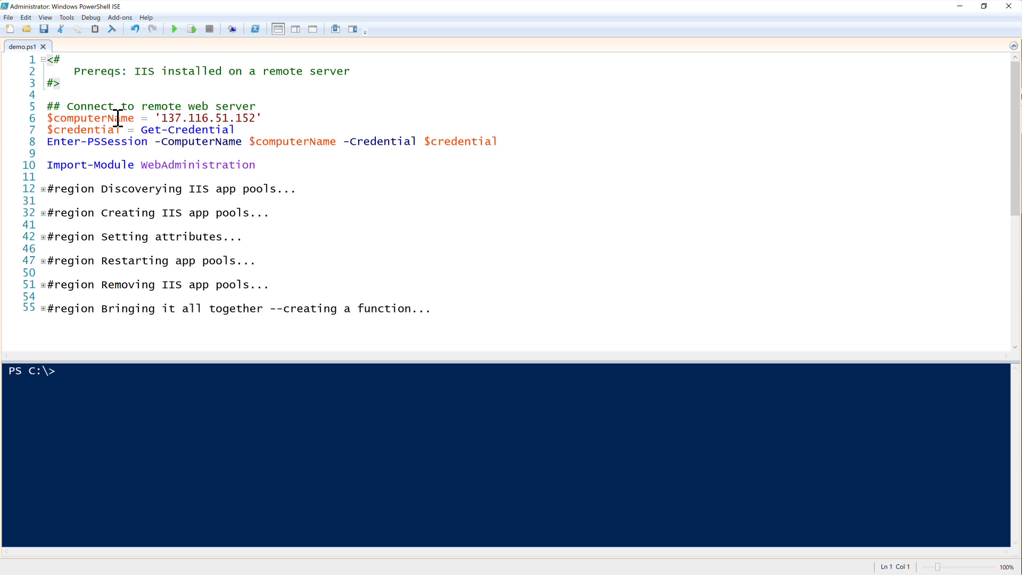
Step: Enter a remote PowerShell session to the web server 137.116.51.152
{"action": "left_click_drag", "start_coordinate": [47, 118], "coordinate": [254, 118]}
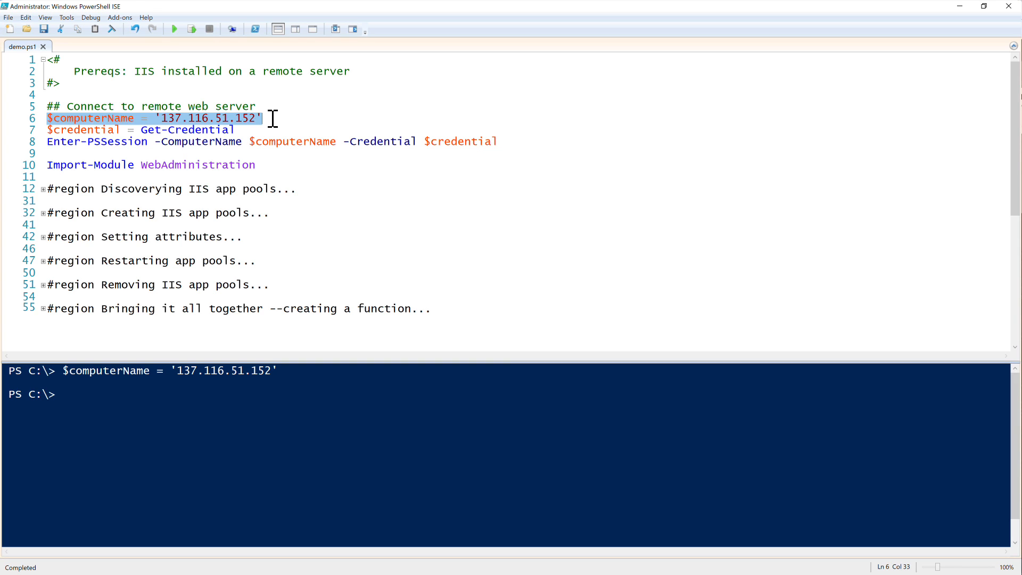
{"action": "left_click", "coordinate": [121, 141]}
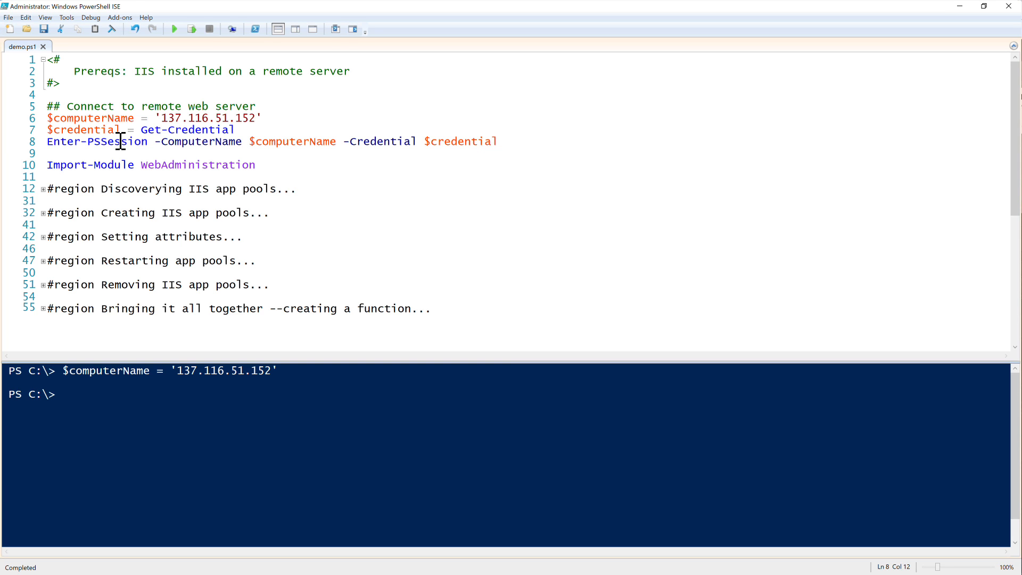
{"action": "key", "text": "F8"}
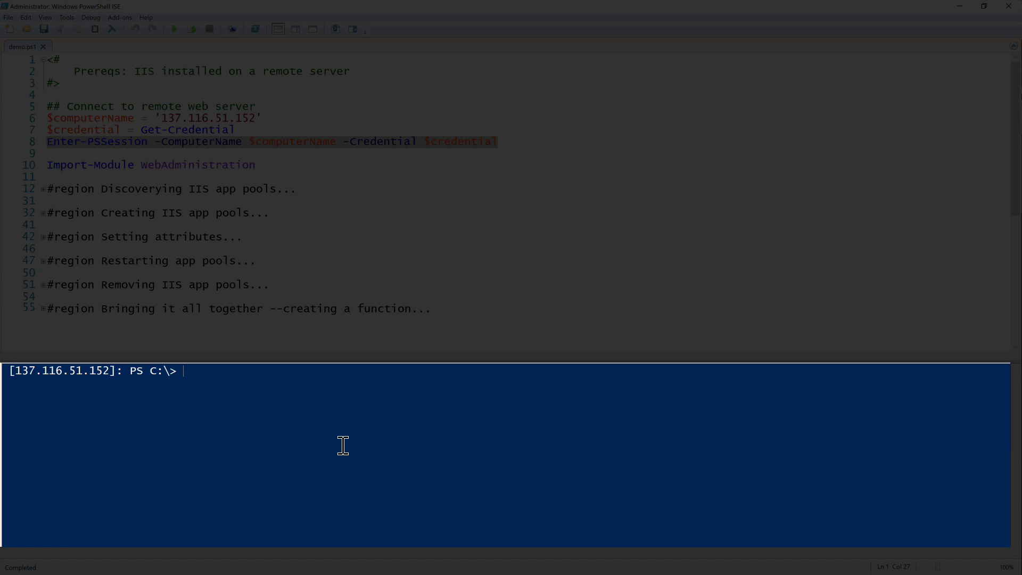
Step: Import the WebAdministration module inside the remote session
{"action": "type", "text": "Imp"}
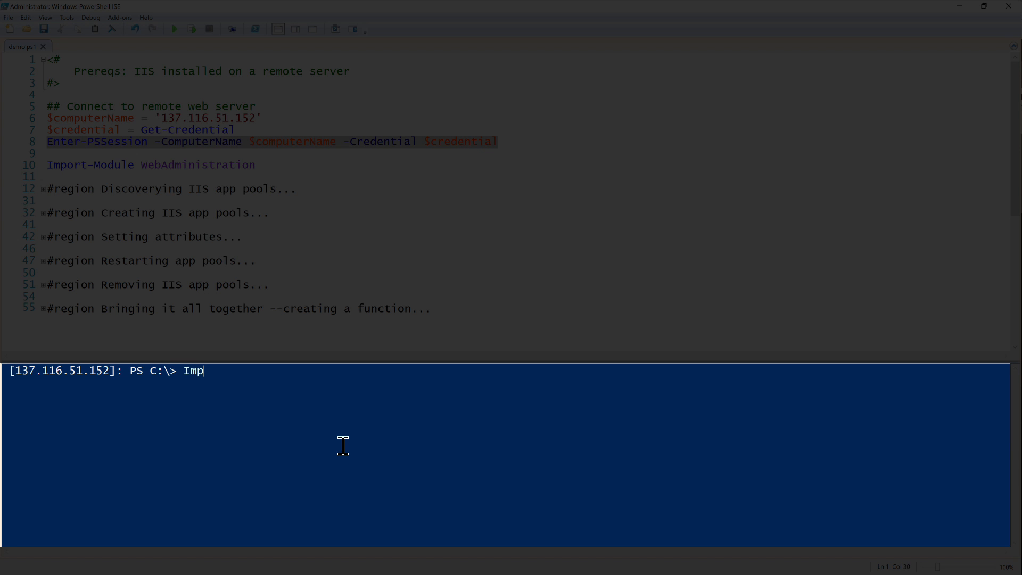
{"action": "type", "text": "ort-Module Web"}
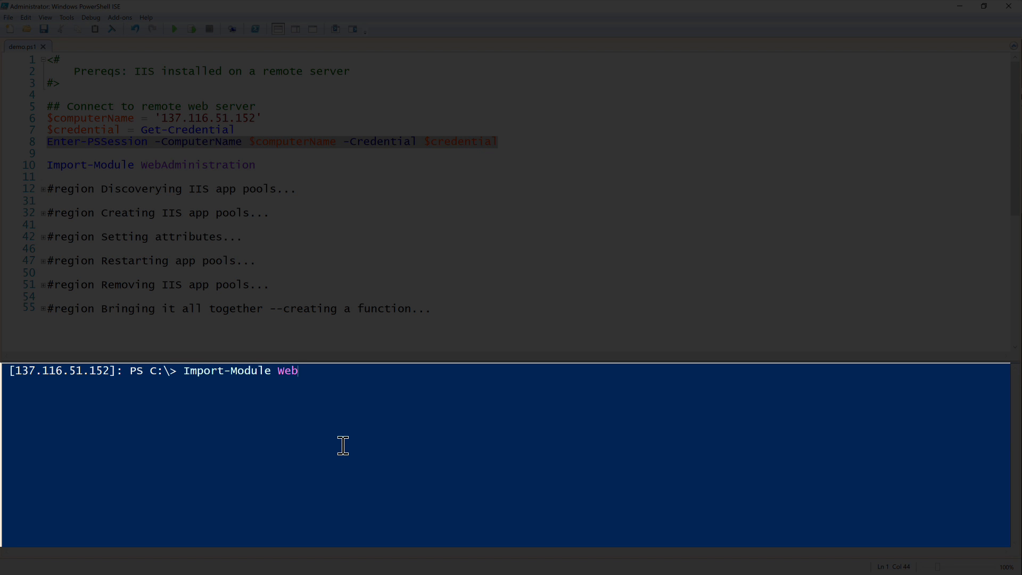
{"action": "type", "text": "Administration"}
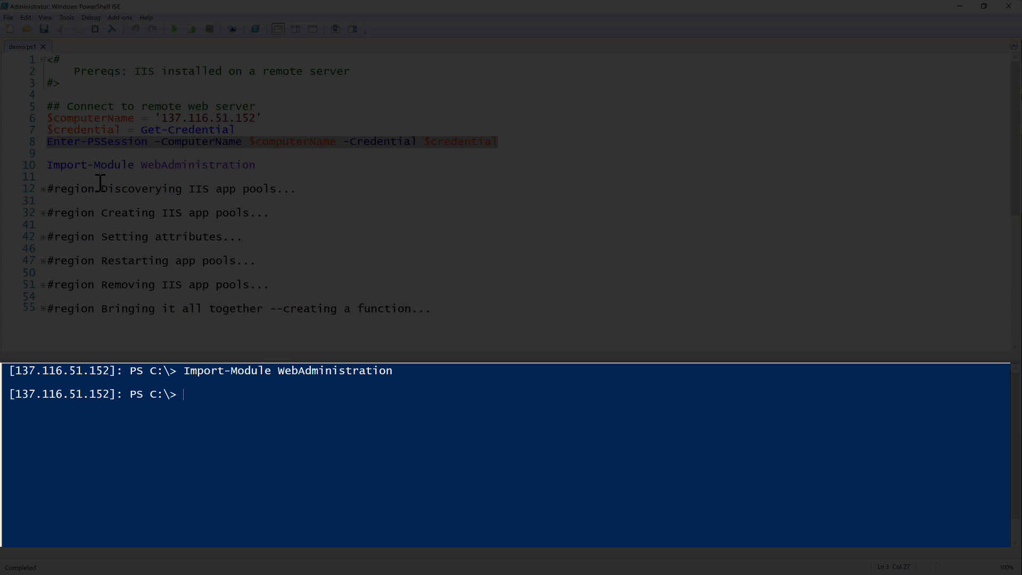
Step: List the apppool cmdlets, all app pools via the IIS drive, and DefaultAppPool's properties
{"action": "left_click", "coordinate": [41, 188]}
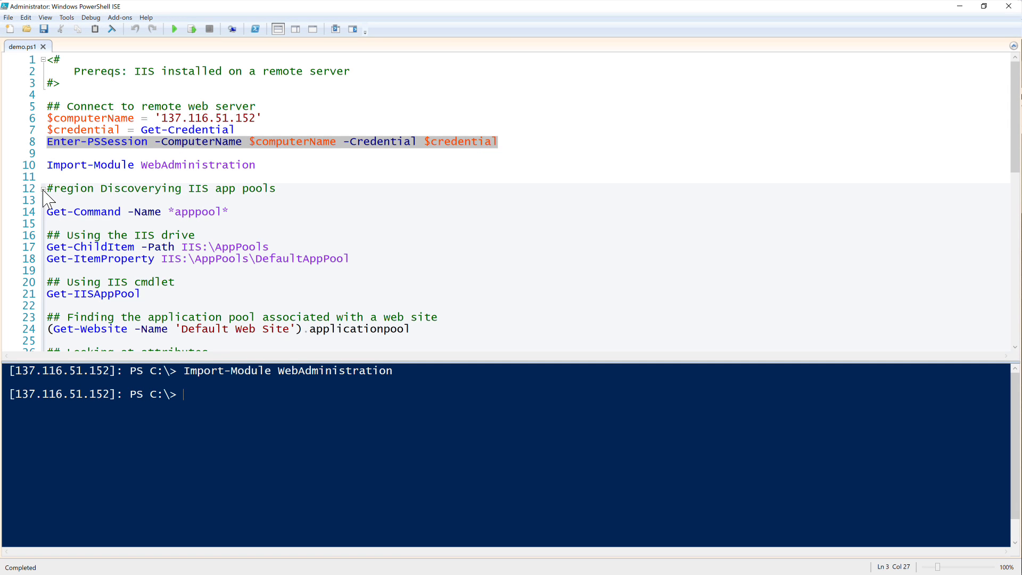
{"action": "left_click", "coordinate": [122, 212]}
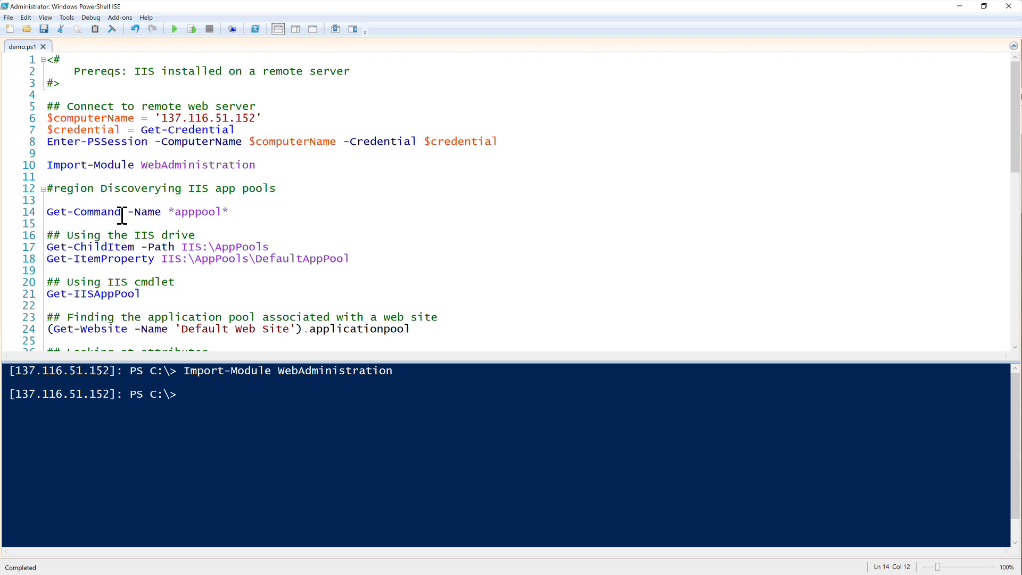
{"action": "key", "text": "F8"}
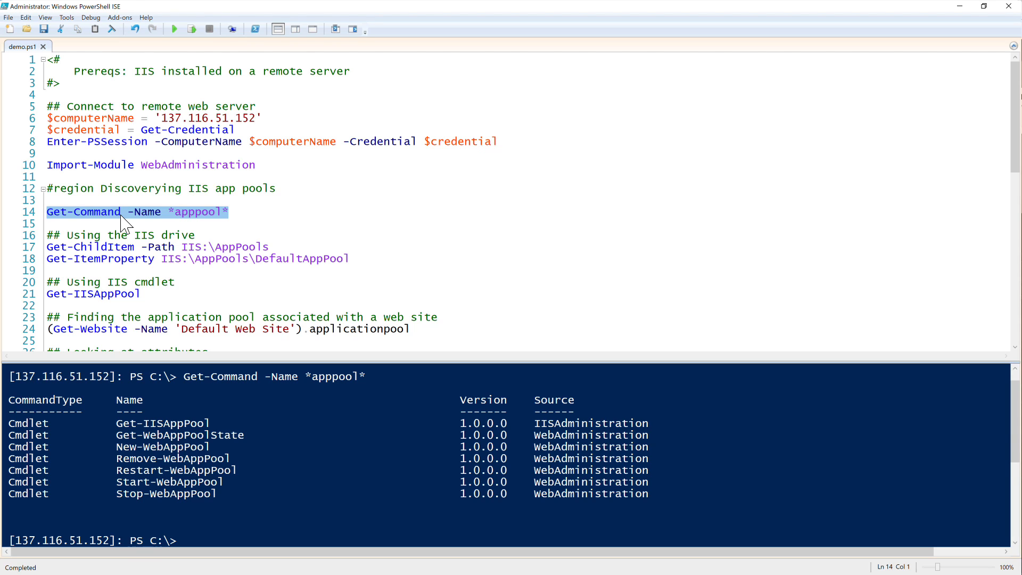
{"action": "left_click", "coordinate": [115, 247]}
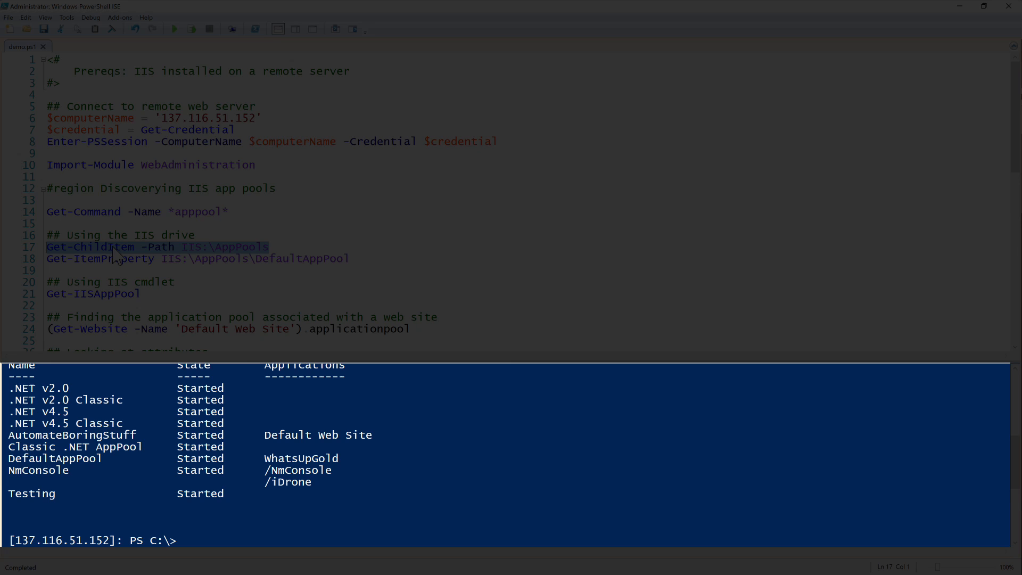
{"action": "mouse_move", "coordinate": [215, 451]}
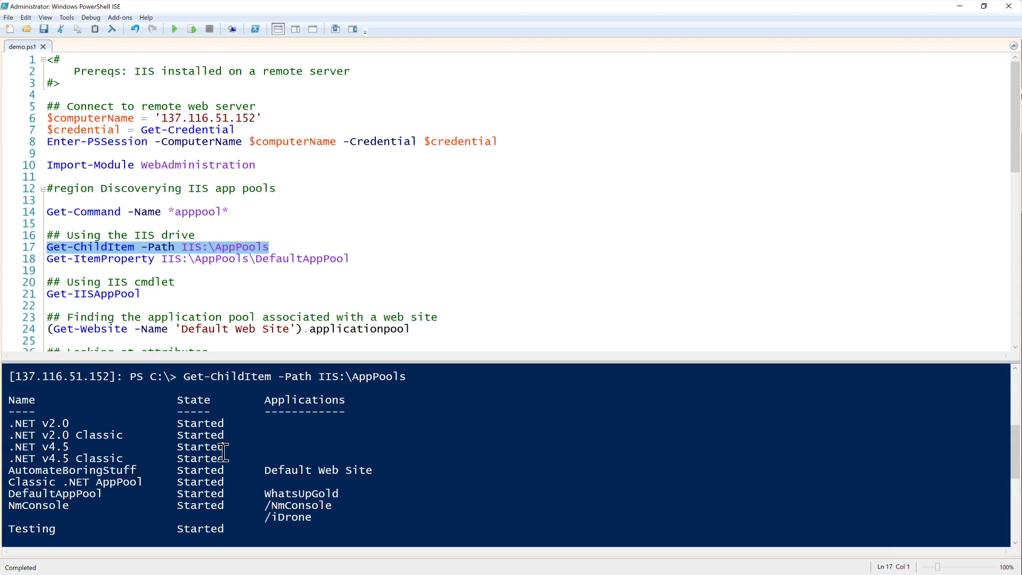
{"action": "left_click", "coordinate": [184, 259]}
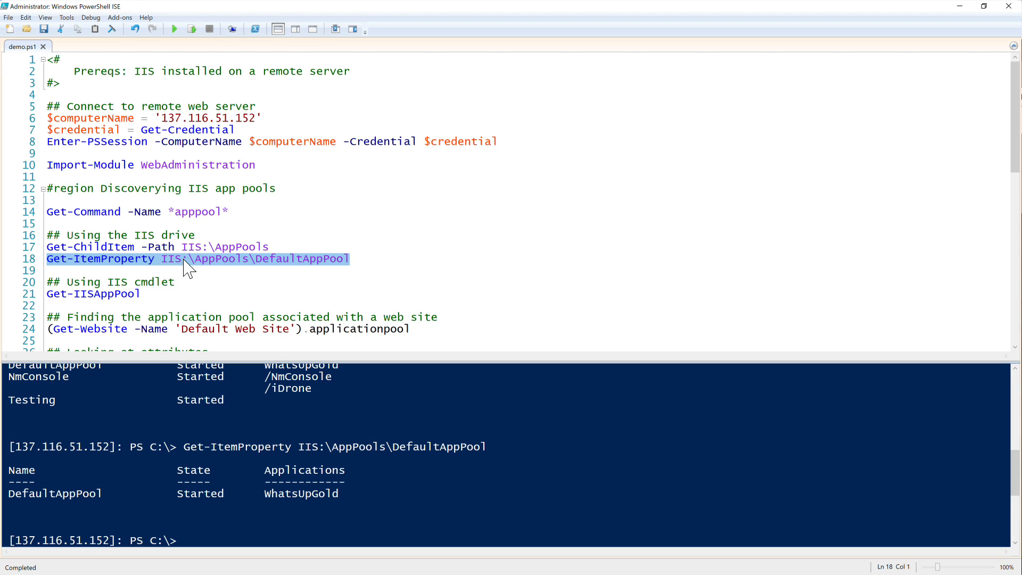
Step: List pools with Get-IISAppPool and find Default Web Site uses AutomateBoringStuff
{"action": "left_click", "coordinate": [152, 294]}
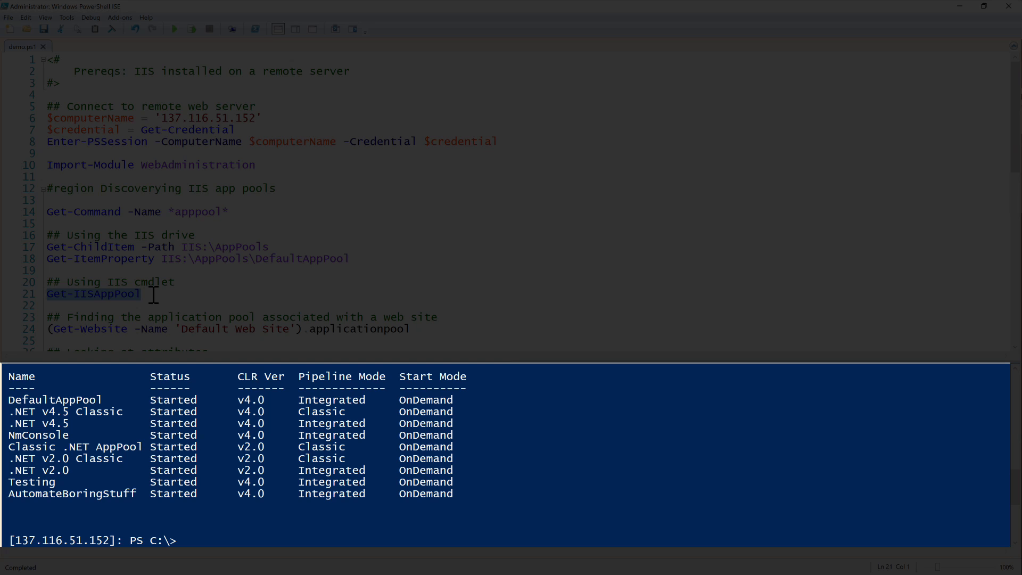
{"action": "key", "text": "F8"}
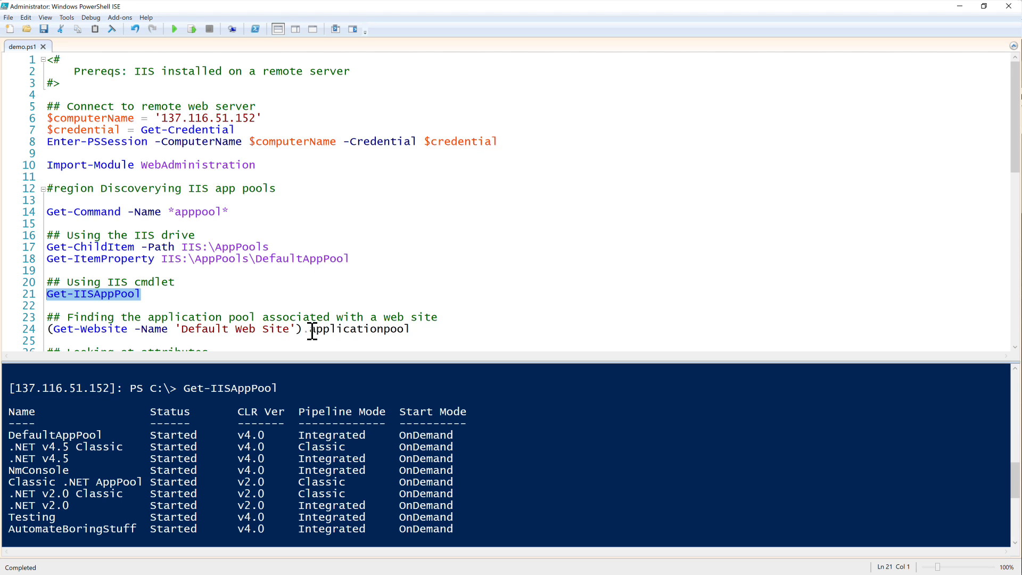
{"action": "scroll", "scroll_direction": "down", "scroll_amount": 3}
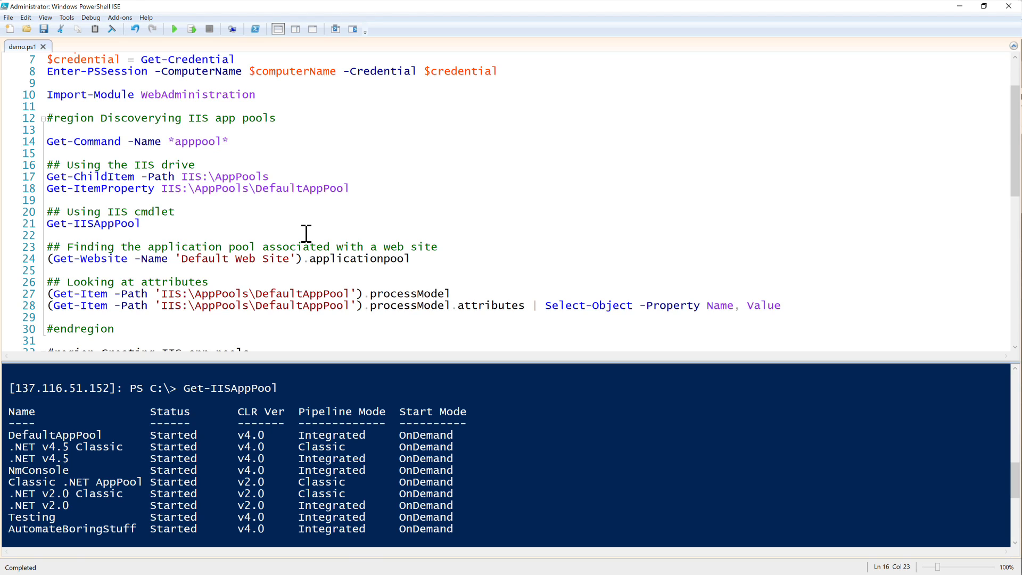
{"action": "left_click", "coordinate": [269, 258]}
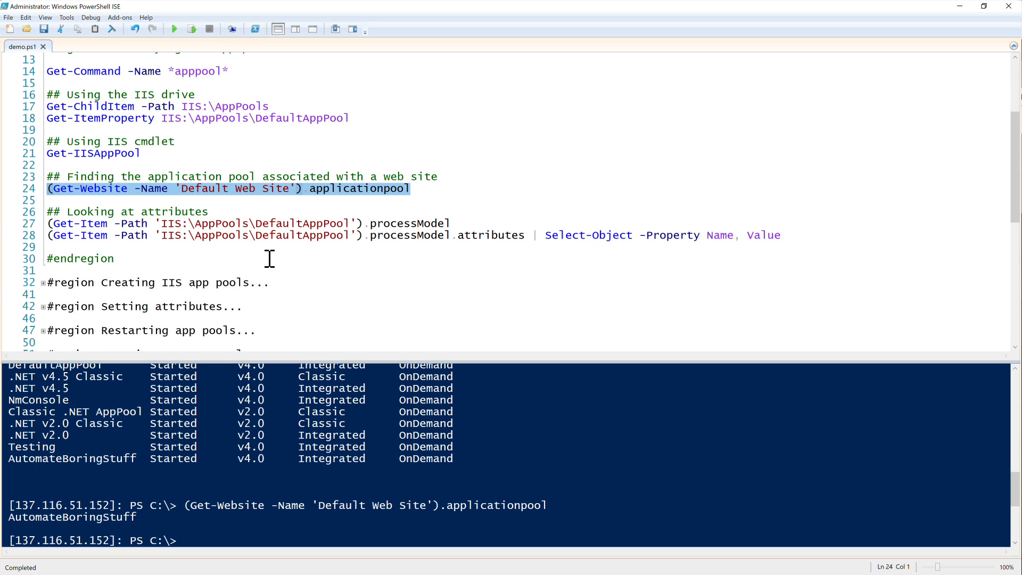
Step: Show DefaultAppPool's processModel settings and its attribute names with values
{"action": "left_click", "coordinate": [258, 223]}
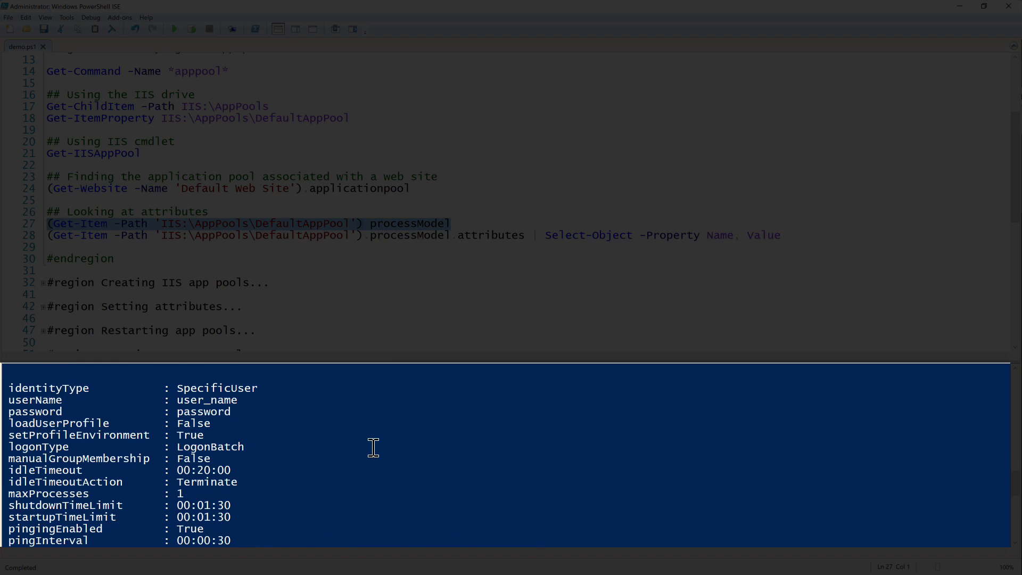
{"action": "scroll", "scroll_direction": "down", "scroll_amount": 3}
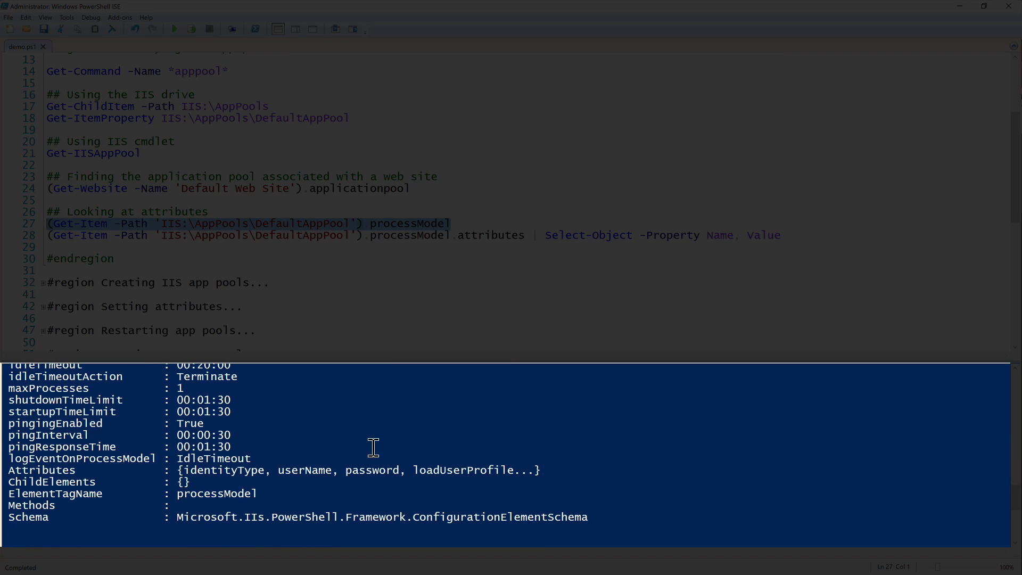
{"action": "left_click", "coordinate": [254, 235]}
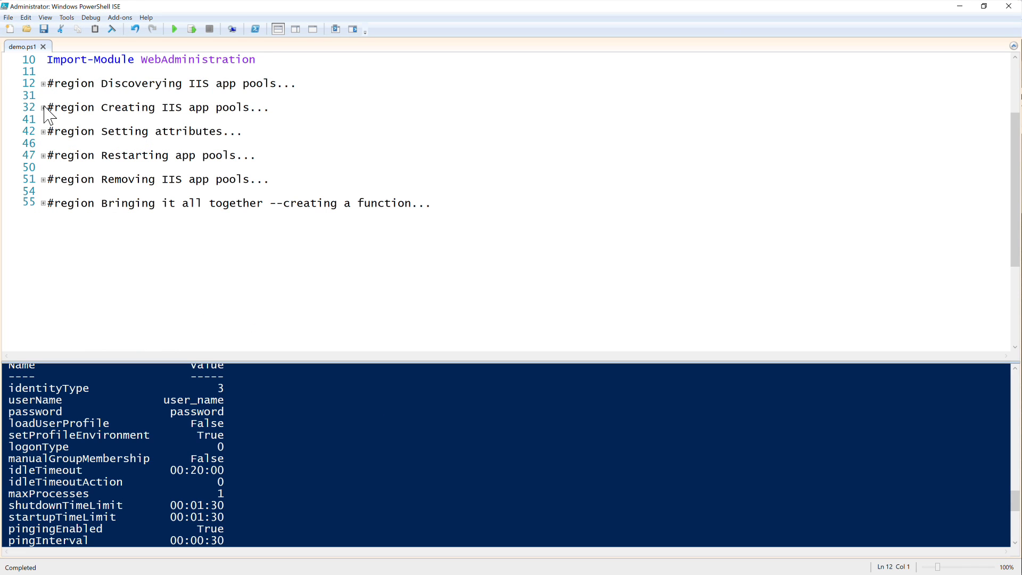
Step: Create the AutomateBoringStuff app pool, then AutomateBoringStuff2 by appending 2 to the path
{"action": "left_click", "coordinate": [42, 106]}
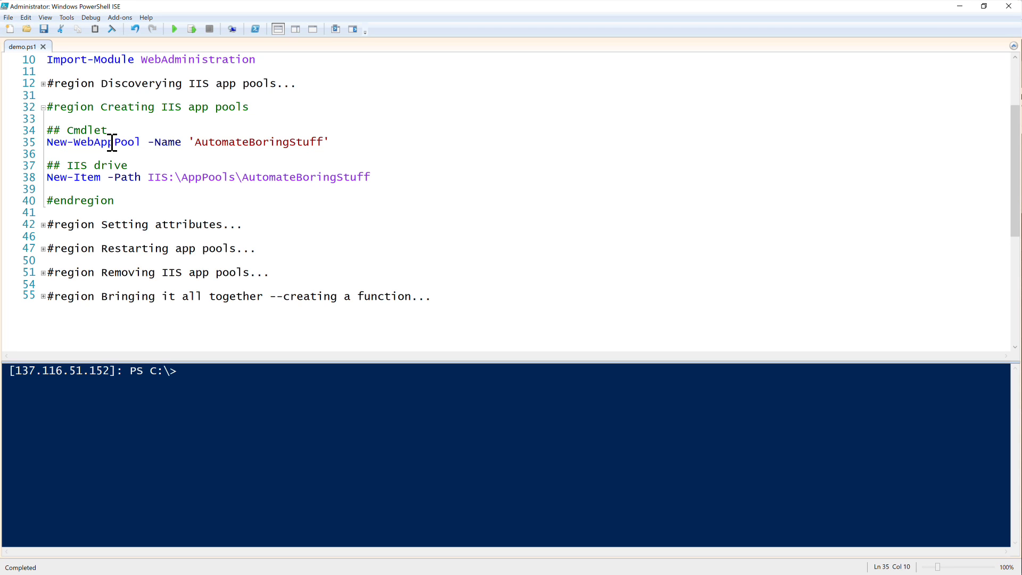
{"action": "key", "text": "F8"}
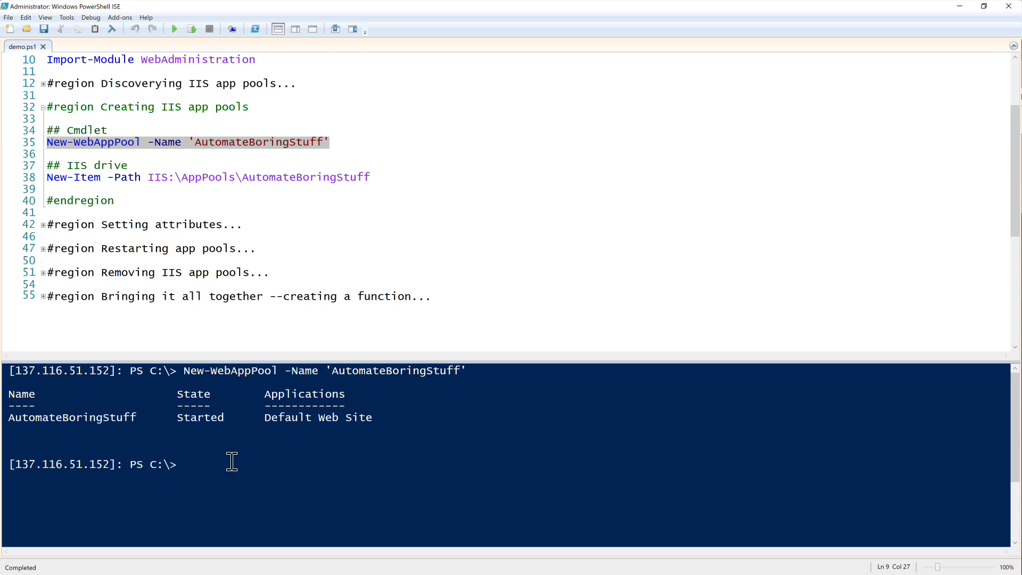
{"action": "mouse_move", "coordinate": [324, 397]}
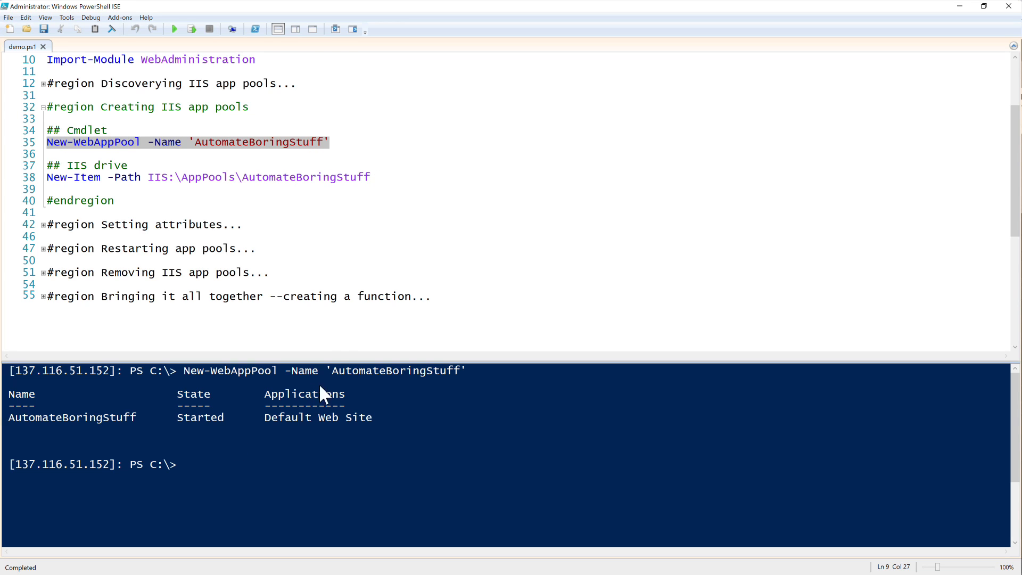
{"action": "left_click", "coordinate": [375, 177]}
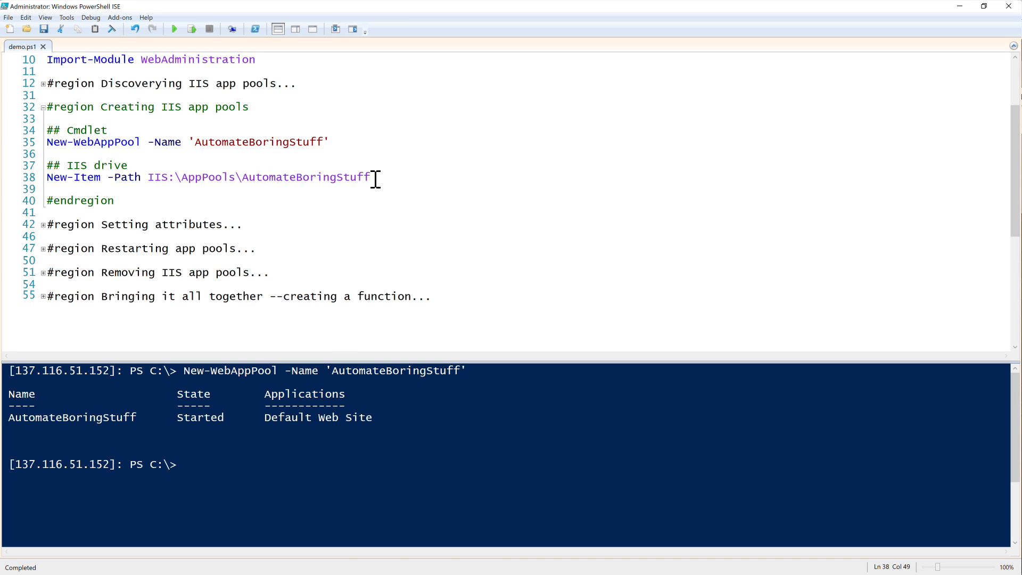
{"action": "type", "text": "2"}
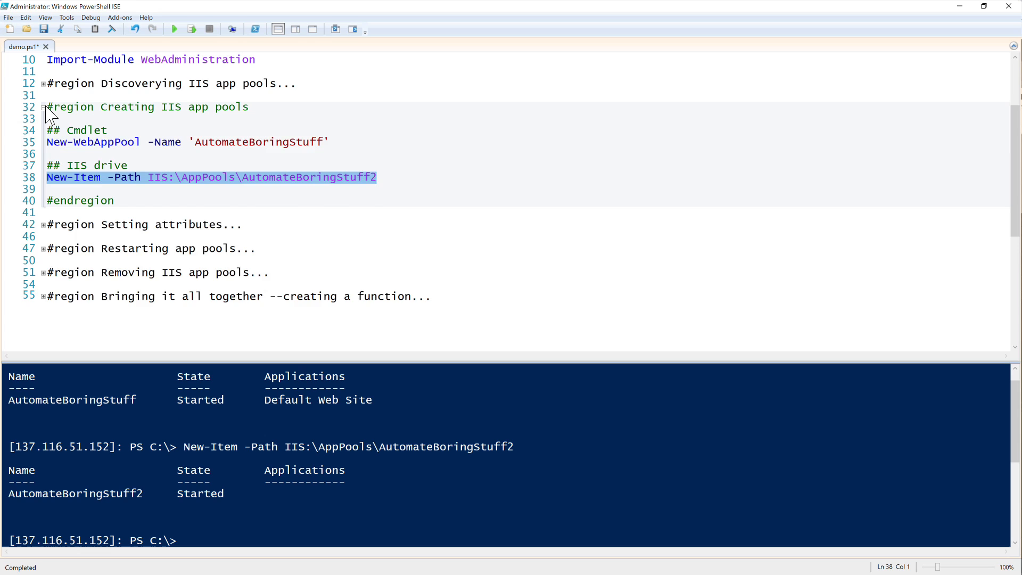
{"action": "left_click", "coordinate": [42, 107]}
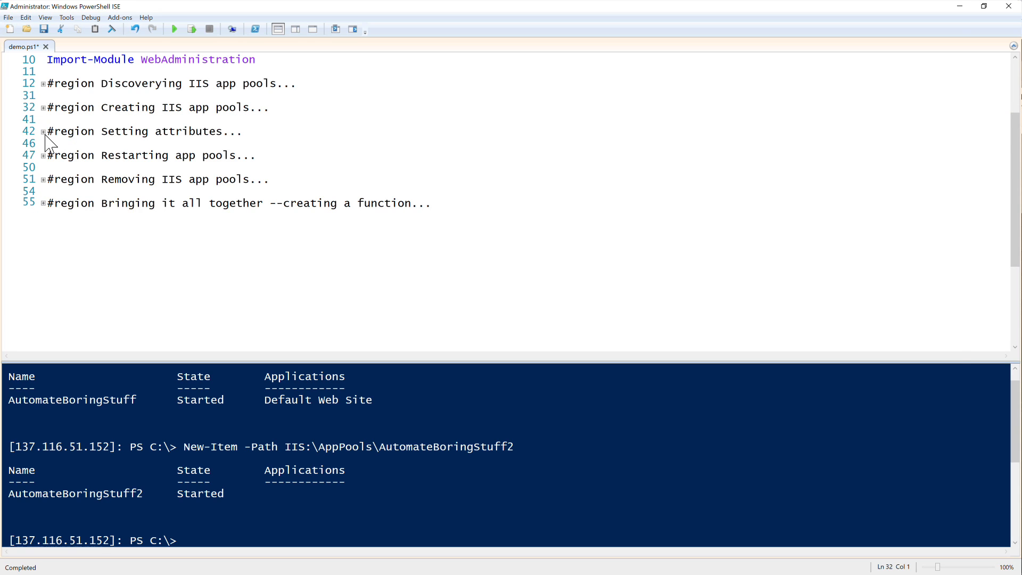
Step: Apply user_name, password and identity type 3 to DefaultAppPool's processModel and list its attributes
{"action": "left_click", "coordinate": [42, 131]}
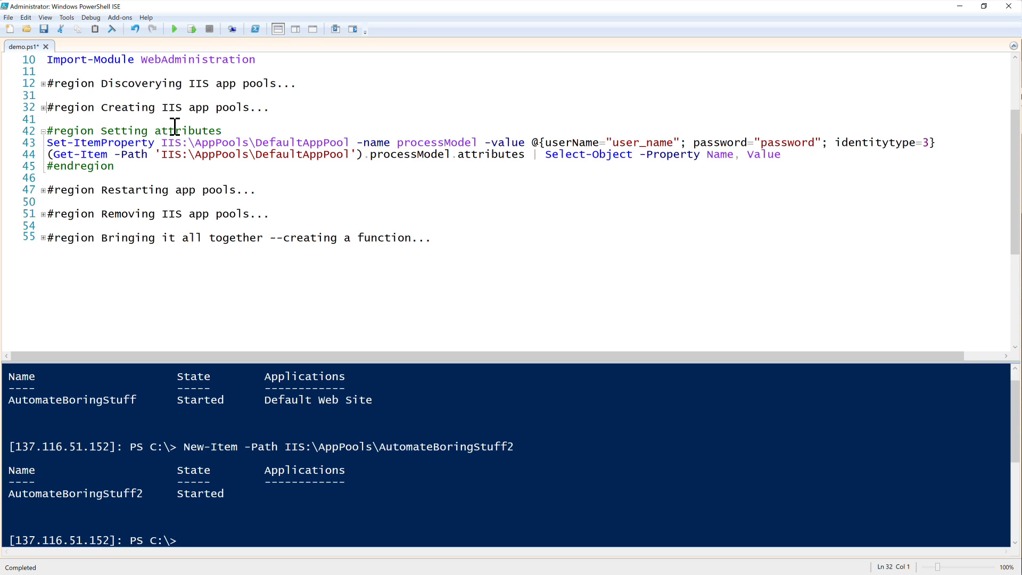
{"action": "left_click_drag", "start_coordinate": [486, 142], "coordinate": [934, 142]}
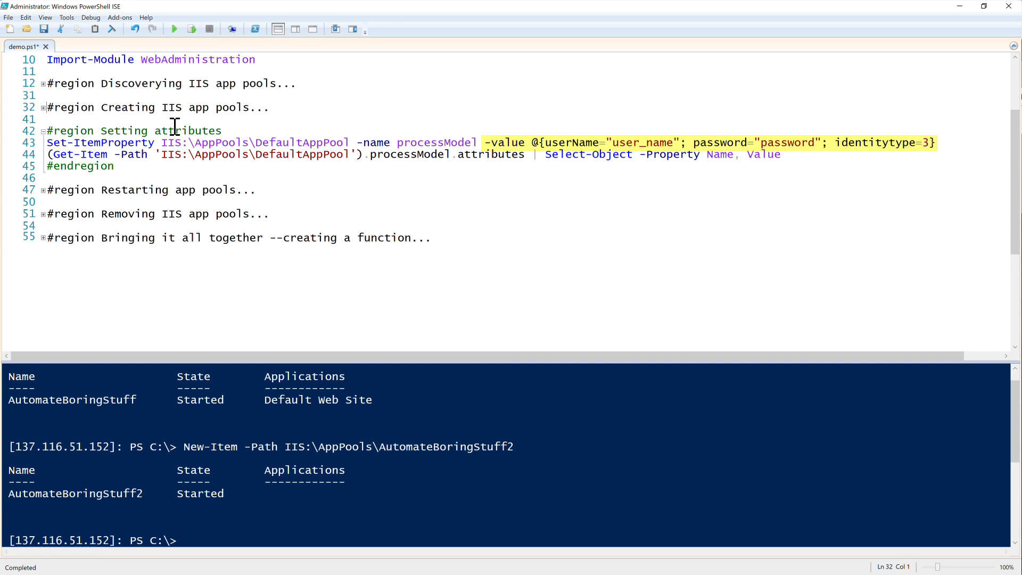
{"action": "left_click", "coordinate": [154, 142]}
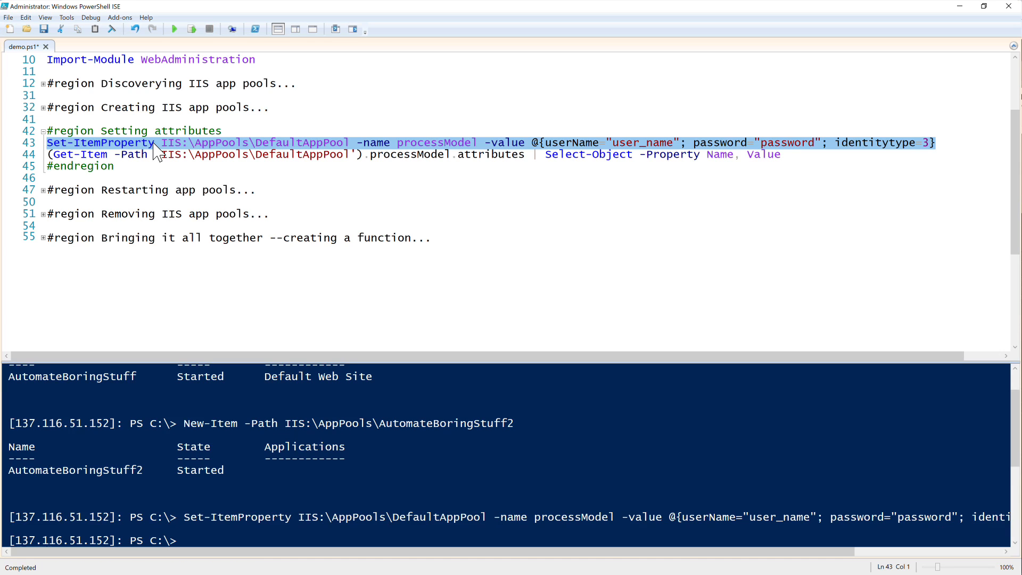
{"action": "left_click", "coordinate": [142, 153]}
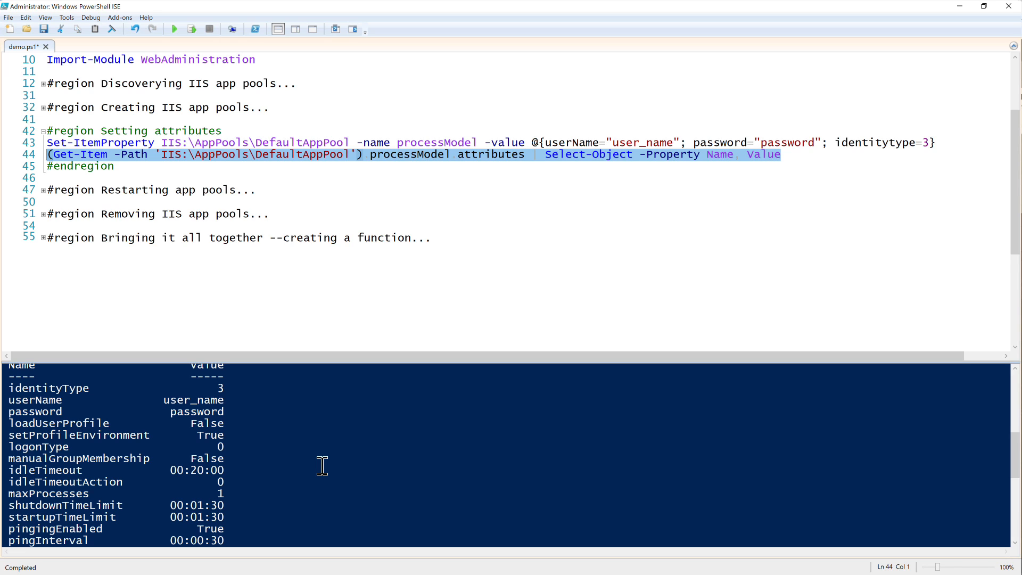
Step: Clear the console with cls and restart the AutomateBoringStuff app pool
{"action": "left_click", "coordinate": [42, 131]}
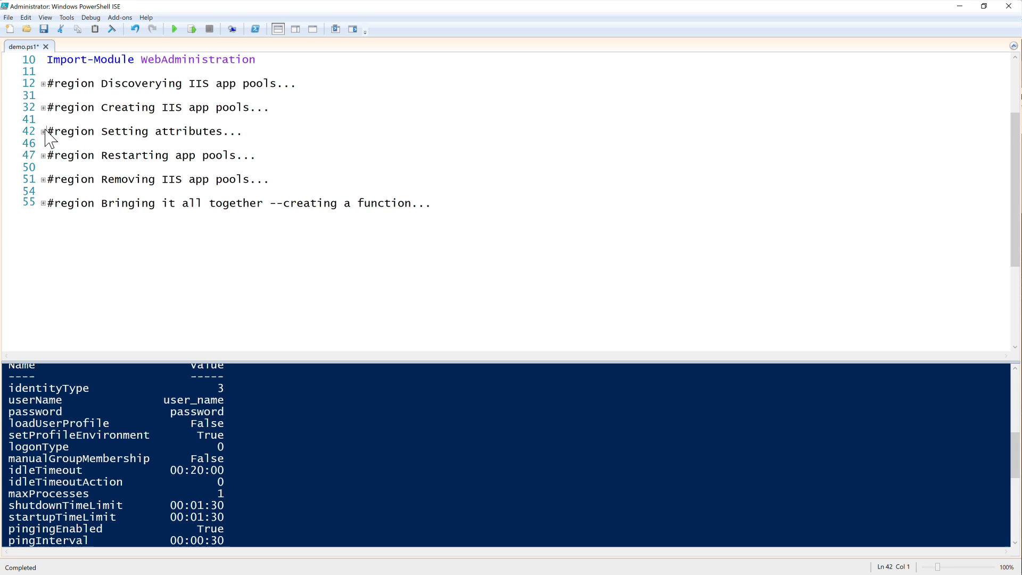
{"action": "type", "text": "cls"}
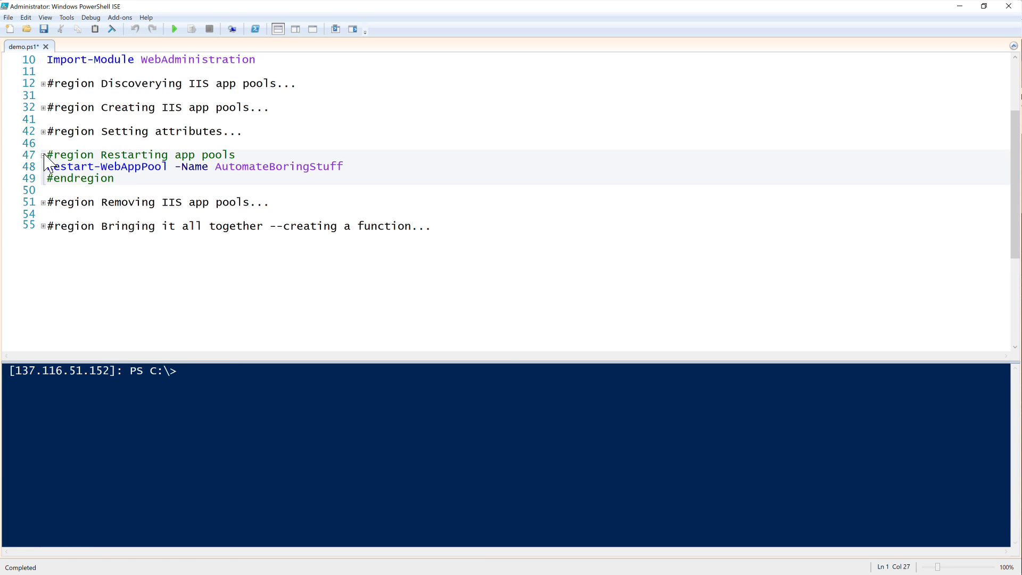
{"action": "left_click", "coordinate": [104, 166]}
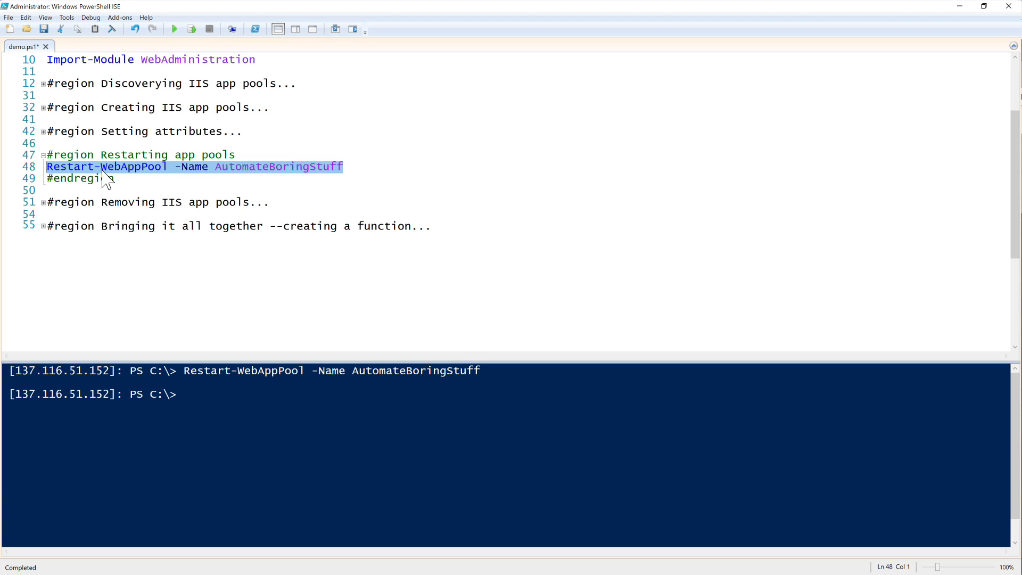
{"action": "left_click", "coordinate": [42, 154]}
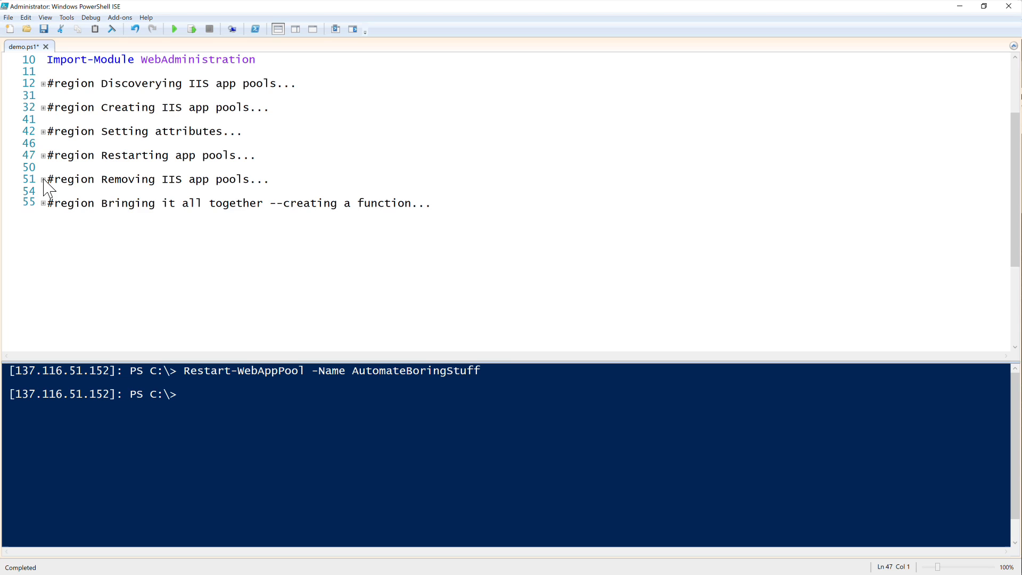
Step: Remove the AutomateBoringStuff pool, then try Remove-WebAppPool -Name AutomateBoringStuff2 and see the error
{"action": "left_click", "coordinate": [43, 179]}
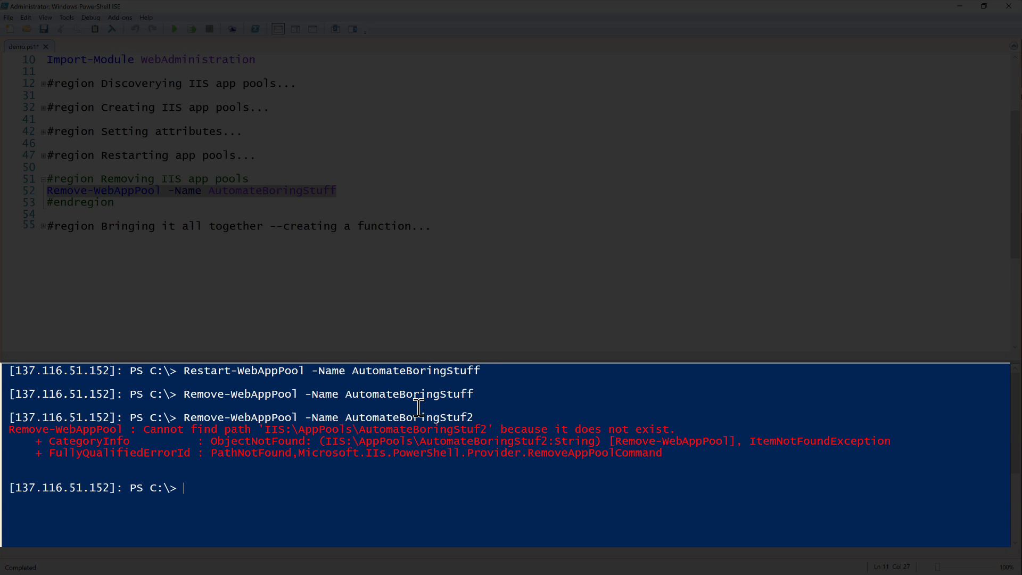
{"action": "type", "text": "Remove-WebAppPool -Name AutomateBoringStuff2"}
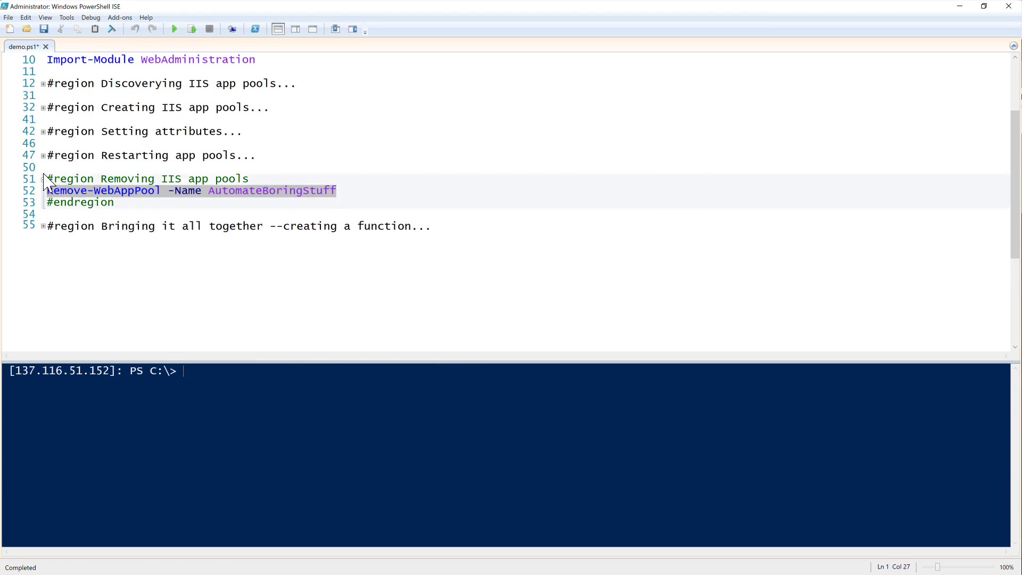
{"action": "left_click", "coordinate": [43, 179]}
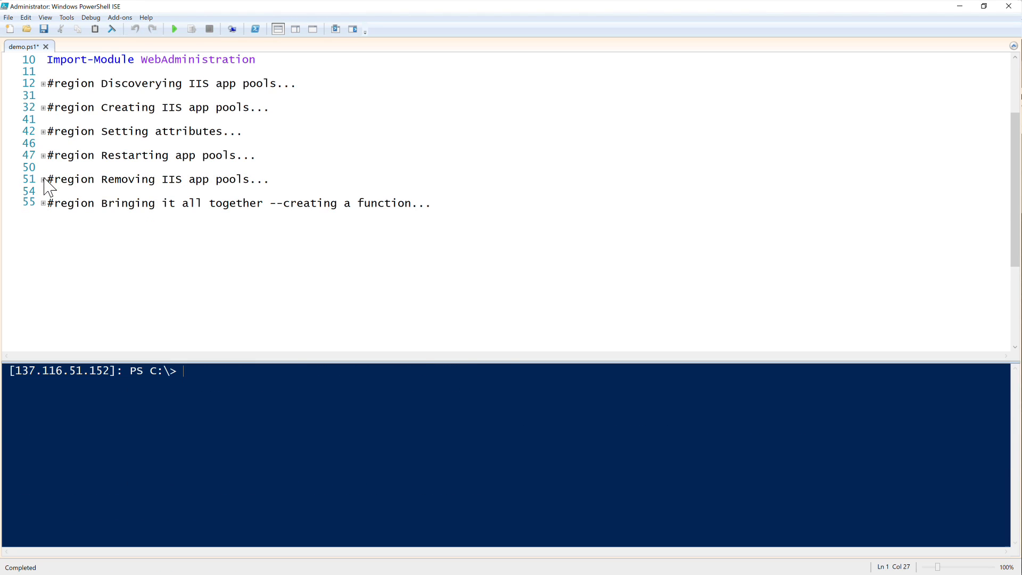
{"action": "mouse_move", "coordinate": [48, 212]}
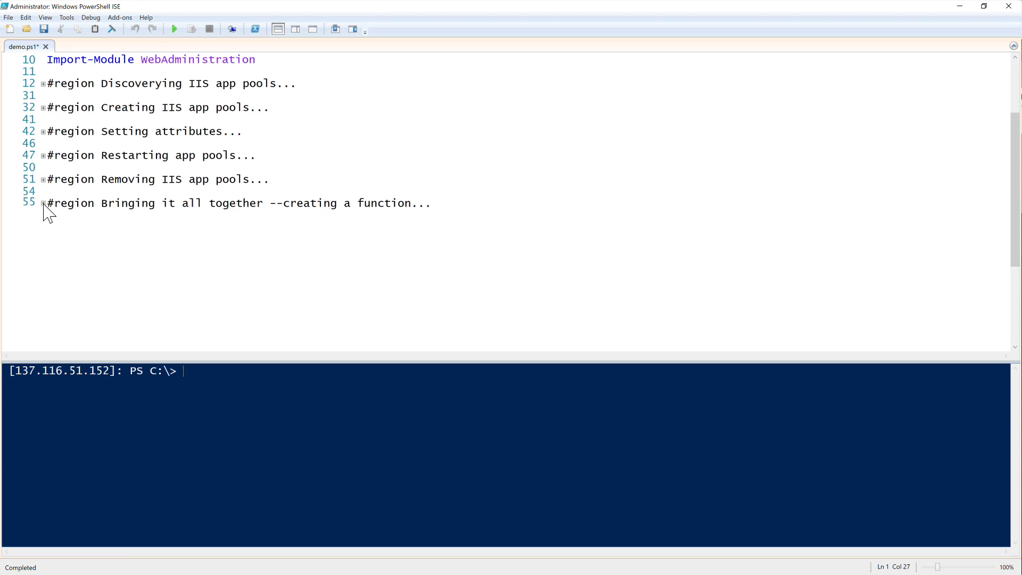
Step: Expand the New-IISAppPool function, fold its param block and unfold its try block
{"action": "left_click", "coordinate": [42, 202]}
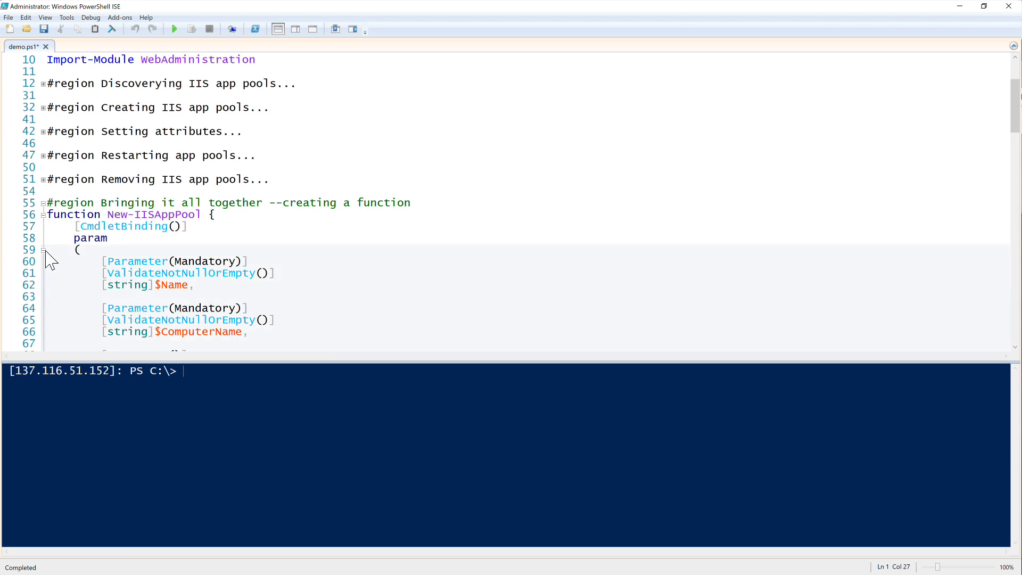
{"action": "left_click", "coordinate": [43, 250]}
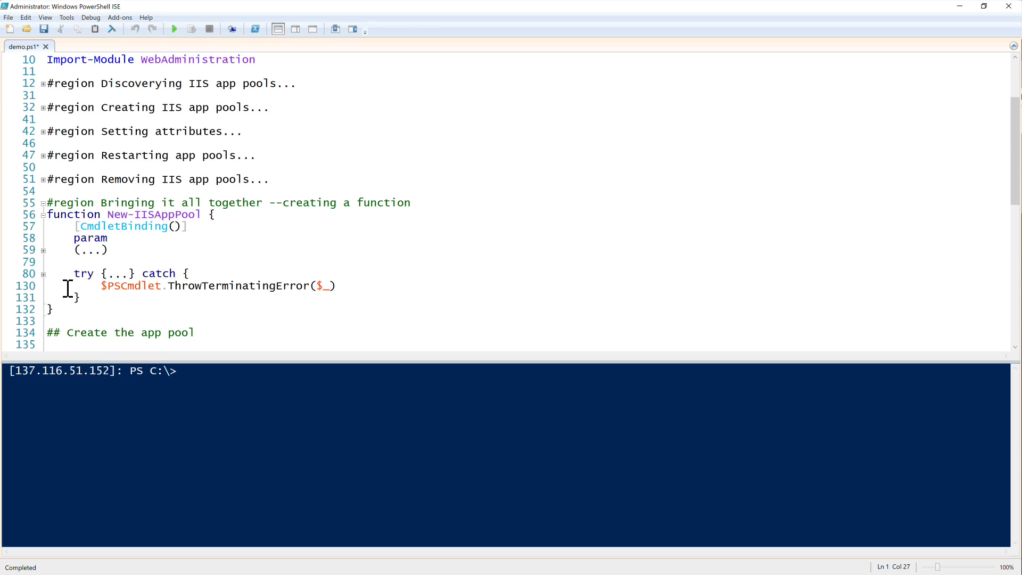
{"action": "mouse_move", "coordinate": [71, 271]}
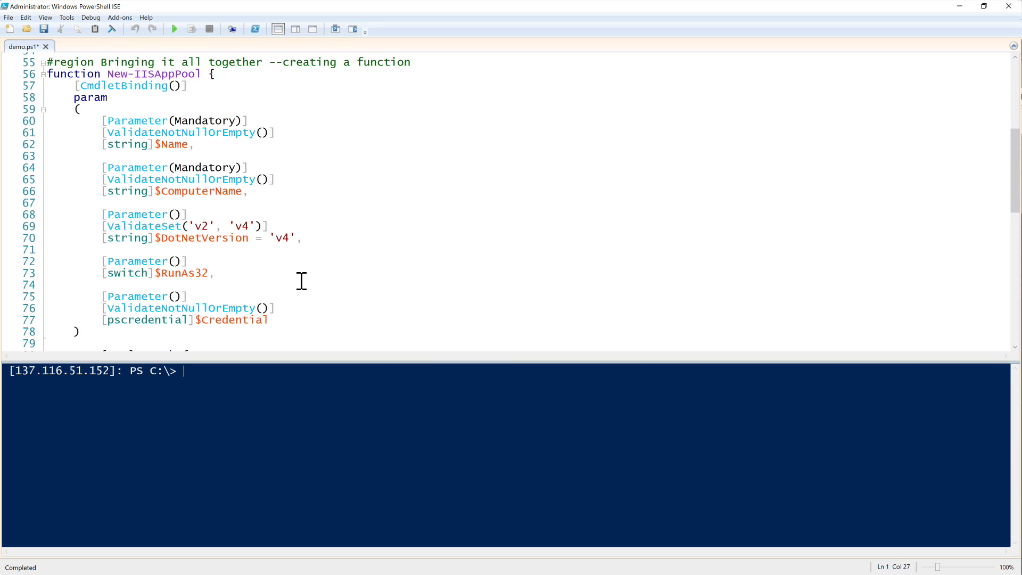
{"action": "scroll", "scroll_direction": "down", "scroll_amount": 3}
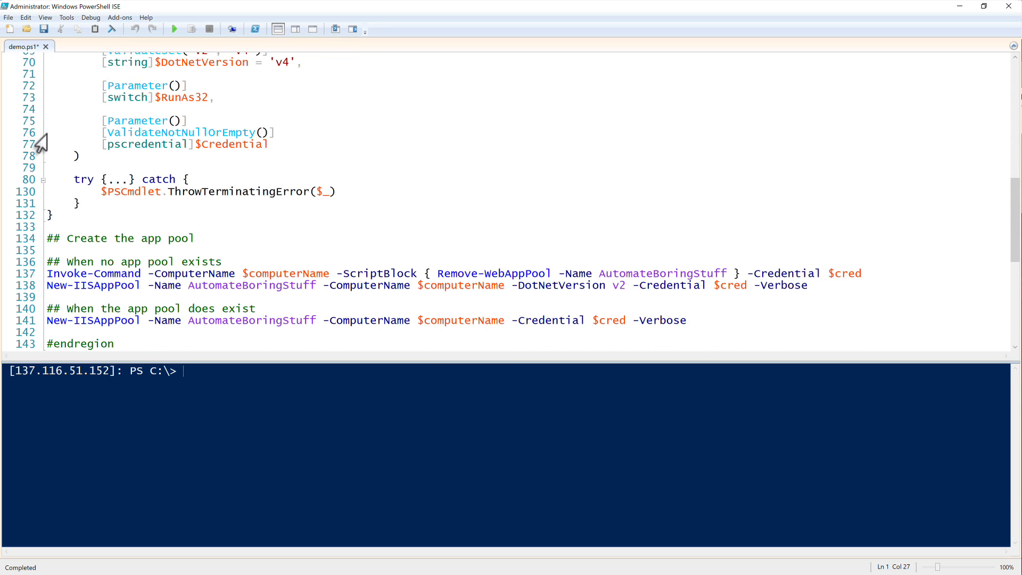
{"action": "left_click", "coordinate": [43, 179]}
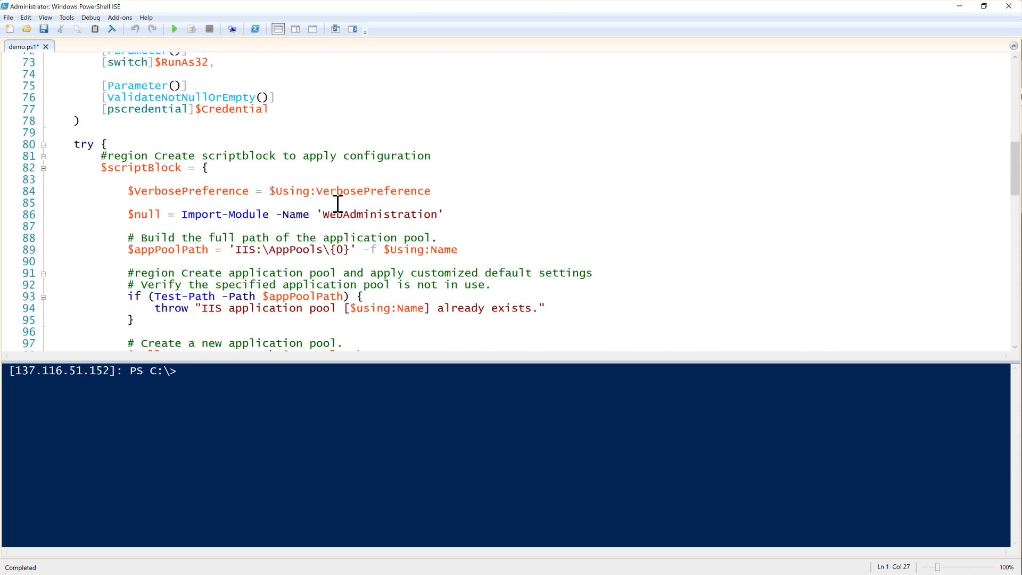
Step: Scroll through the $scriptBlock code that builds and configures the new app pool
{"action": "scroll", "scroll_direction": "down", "scroll_amount": 3}
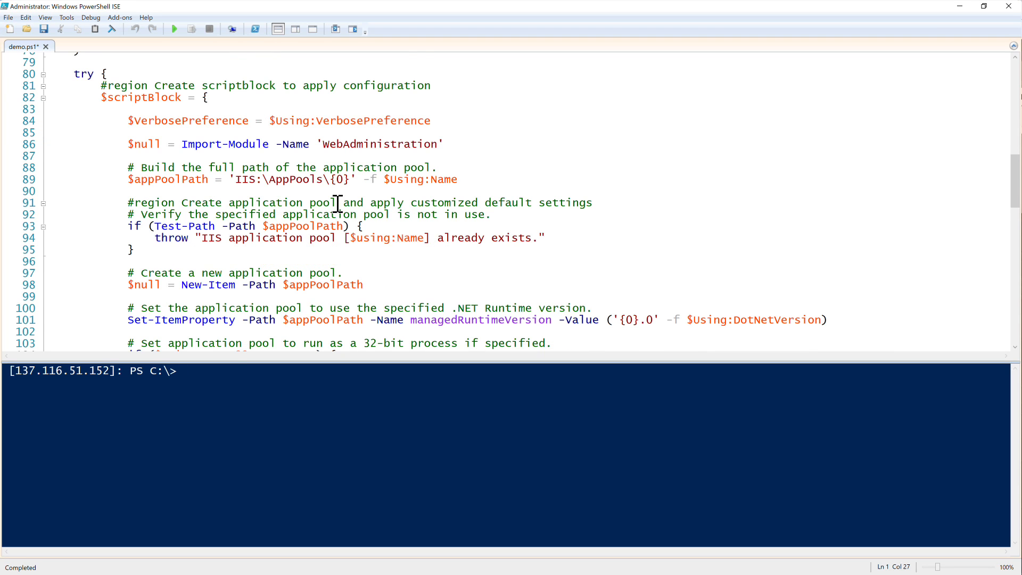
{"action": "scroll", "scroll_direction": "down", "scroll_amount": 3}
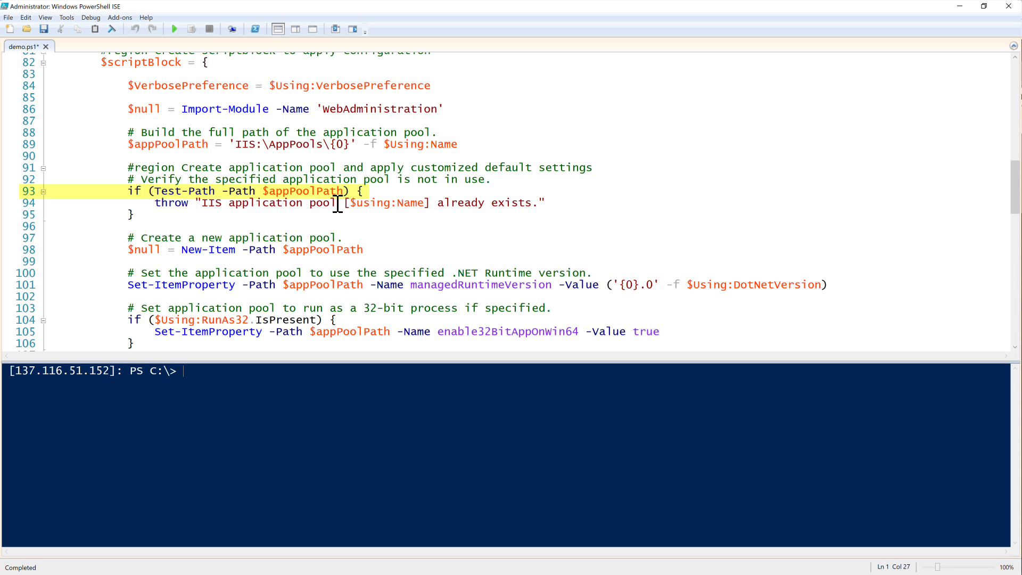
{"action": "scroll", "scroll_direction": "down", "scroll_amount": 3}
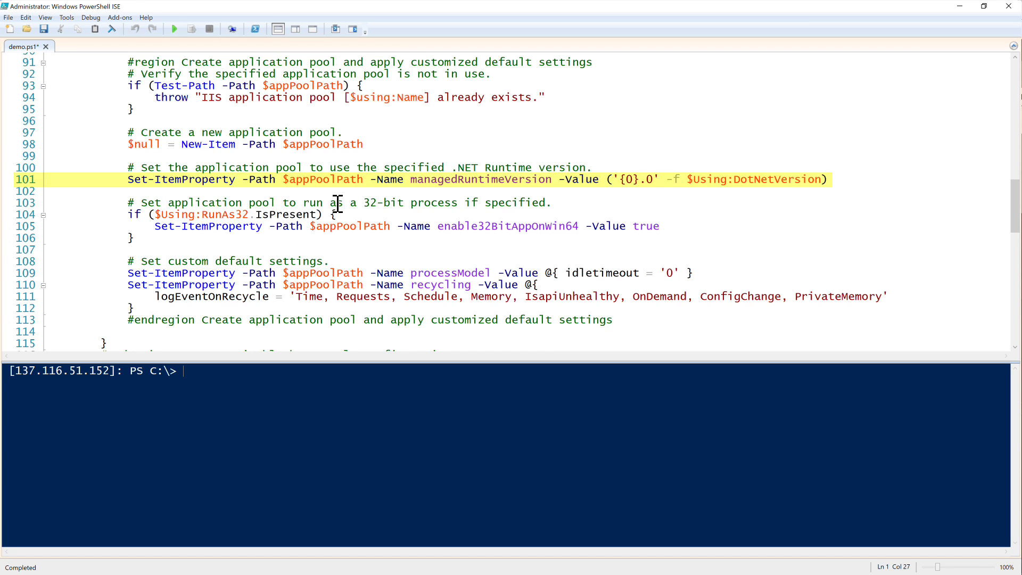
{"action": "scroll", "scroll_direction": "down", "scroll_amount": 3}
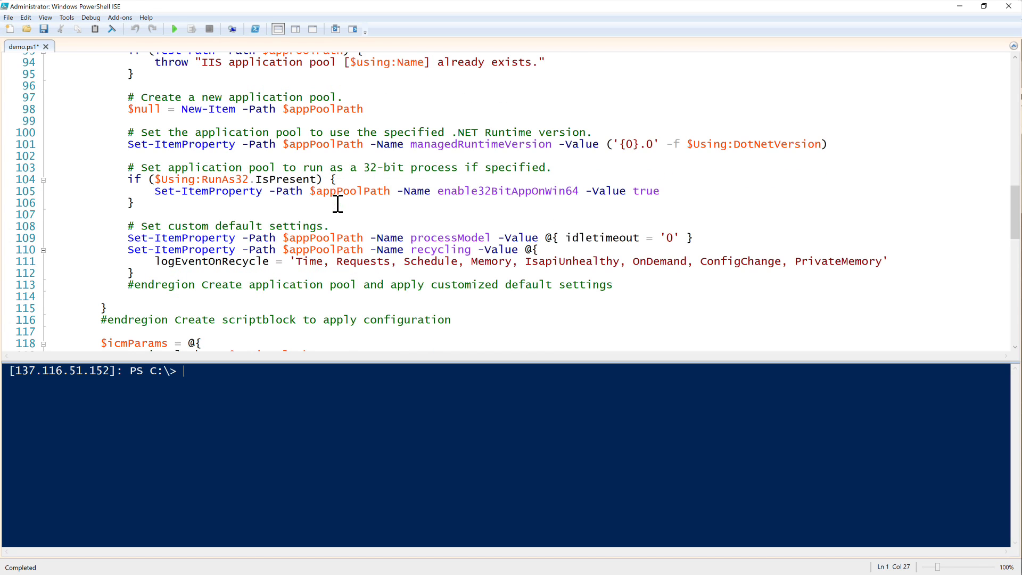
{"action": "scroll", "scroll_direction": "down", "scroll_amount": 3}
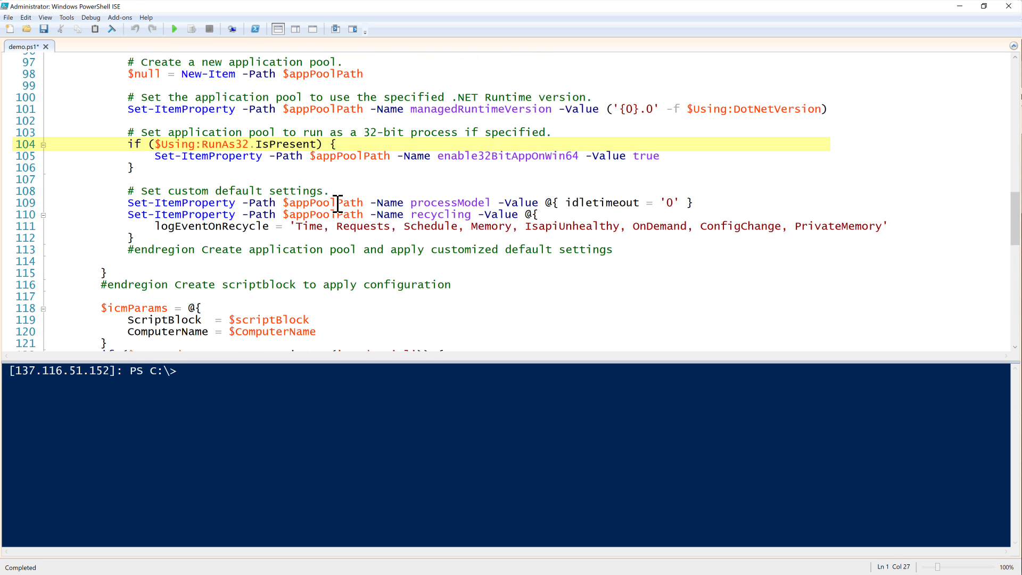
{"action": "scroll", "scroll_direction": "down", "scroll_amount": 3}
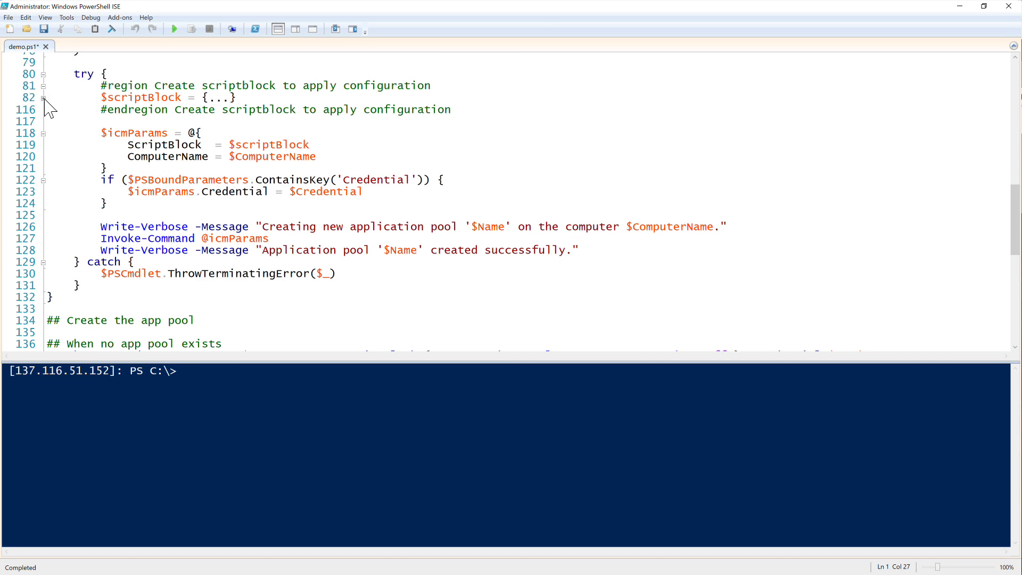
{"action": "mouse_move", "coordinate": [241, 132]}
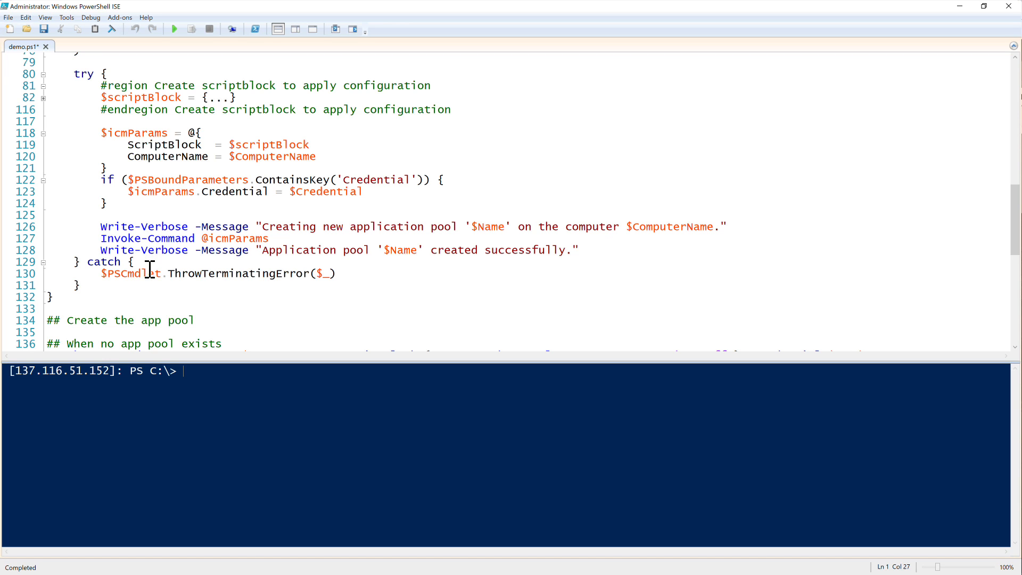
{"action": "scroll", "scroll_direction": "down", "scroll_amount": 3}
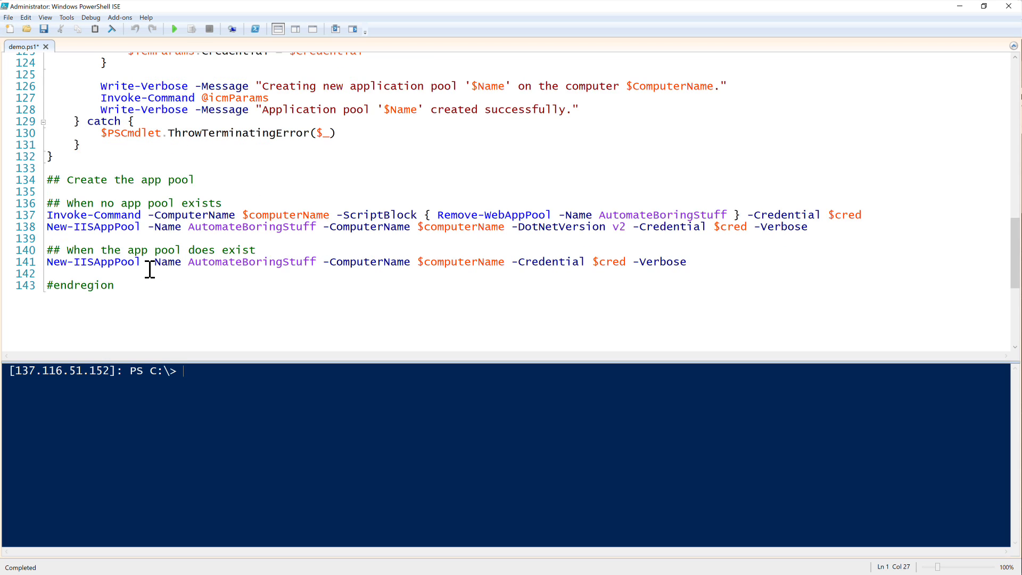
{"action": "mouse_move", "coordinate": [197, 203]}
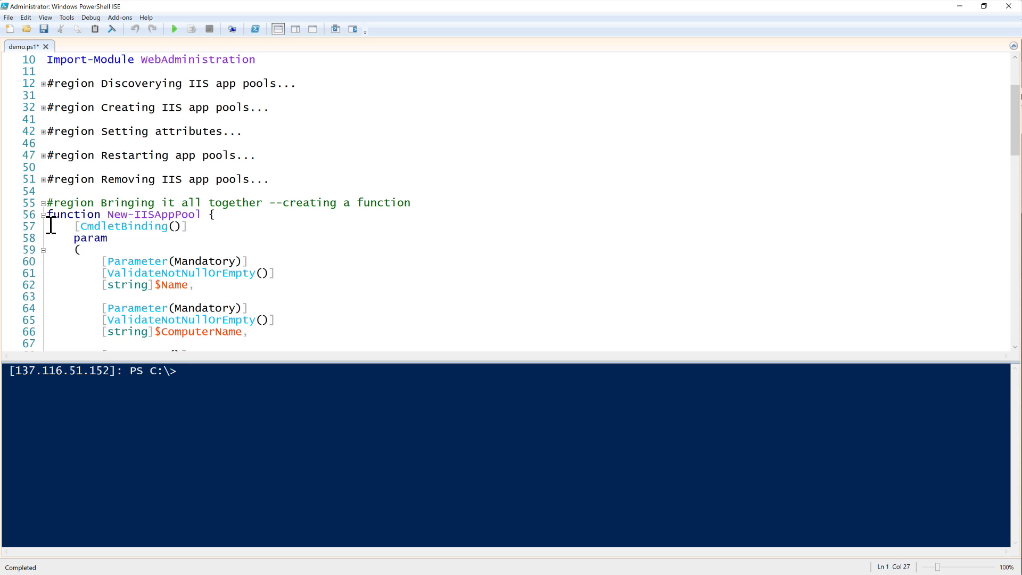
Step: Fold the function body and run Remove-WebAppPool -Name AutomateBoringStuff to confirm the pool is gone
{"action": "left_click", "coordinate": [43, 214]}
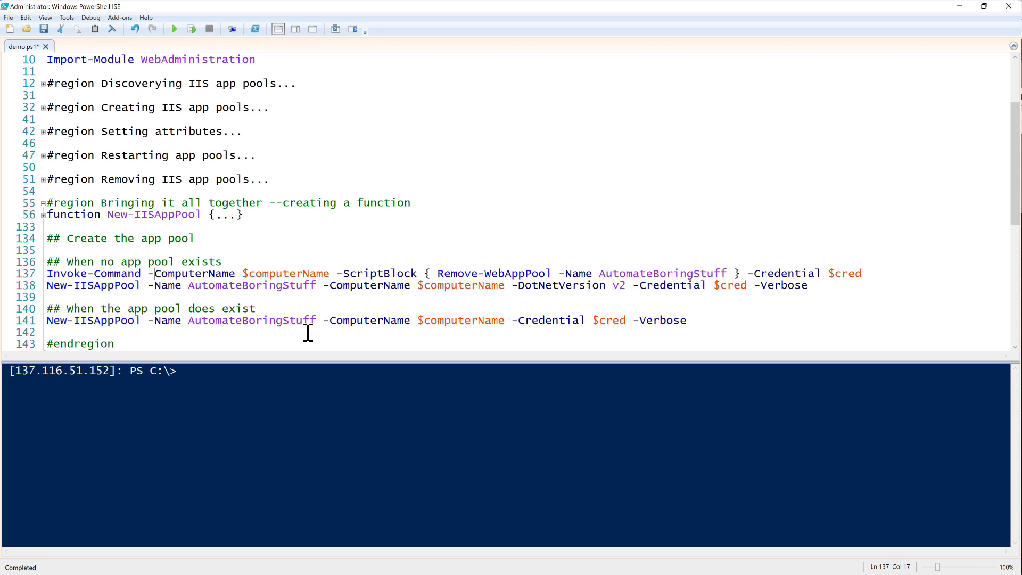
{"action": "mouse_move", "coordinate": [389, 320]}
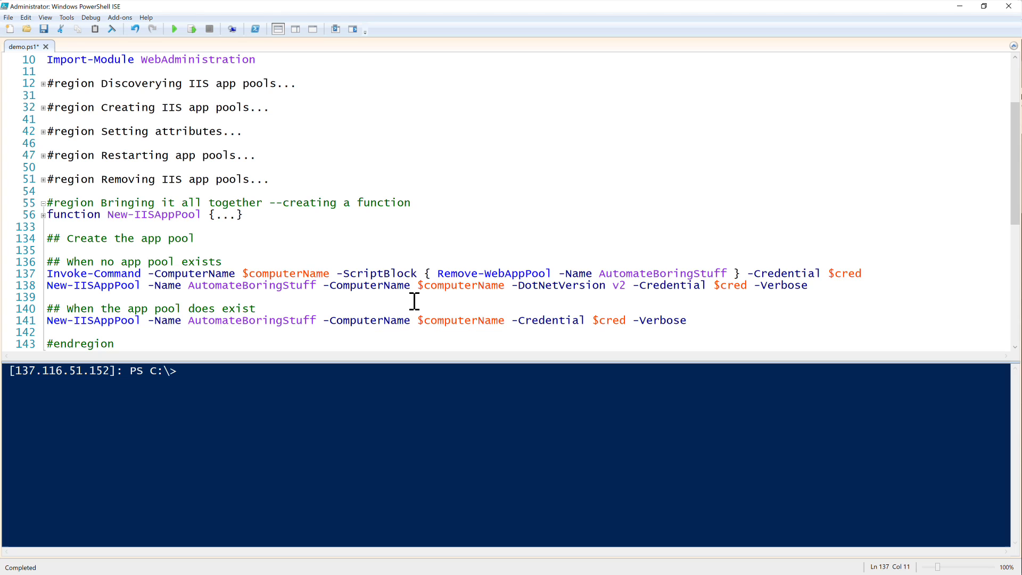
{"action": "left_click_drag", "start_coordinate": [438, 273], "coordinate": [672, 285]}
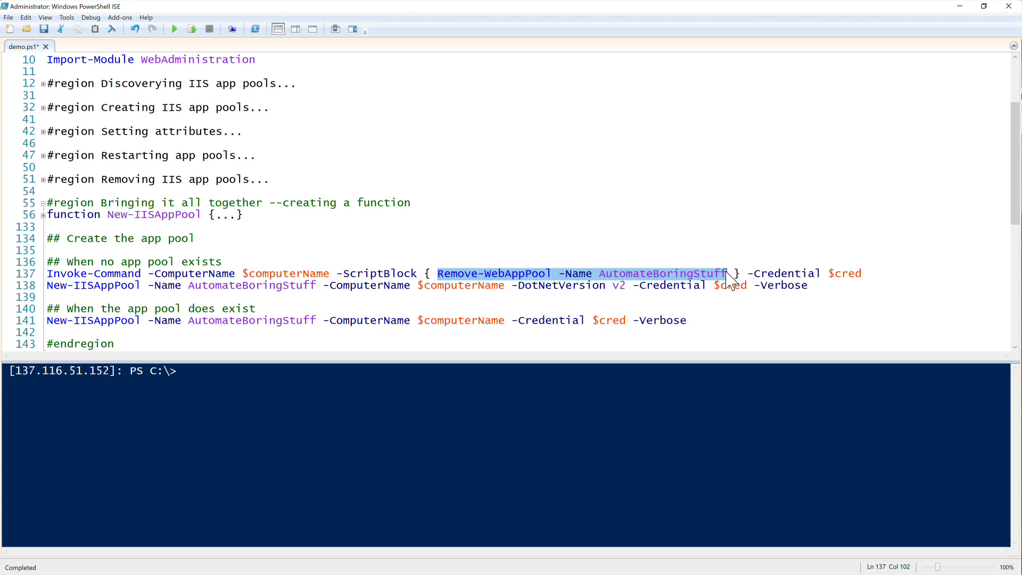
{"action": "type", "text": "Remove-WebAppPool -Name AutomateBoringStuff"}
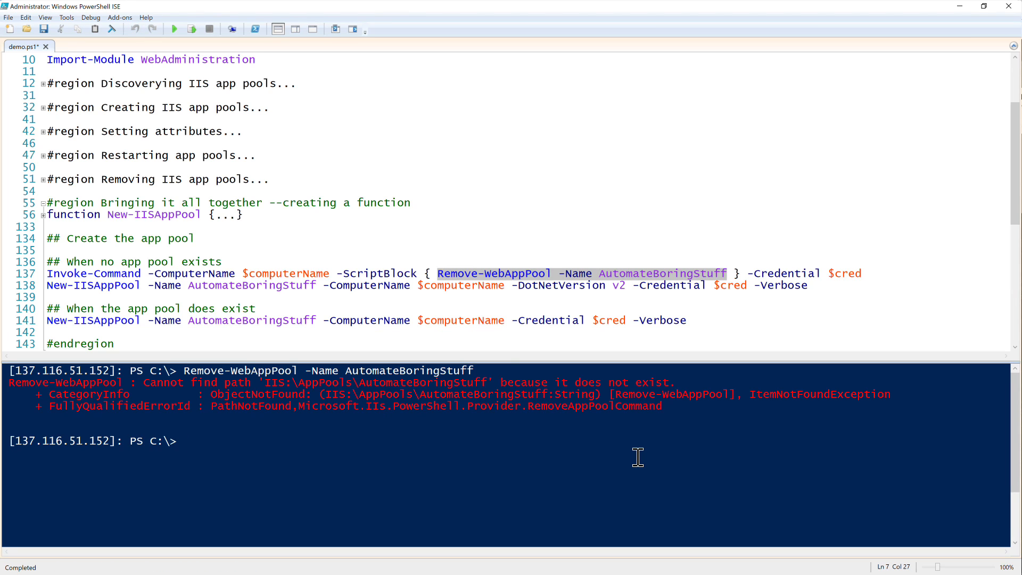
{"action": "left_click", "coordinate": [119, 286]}
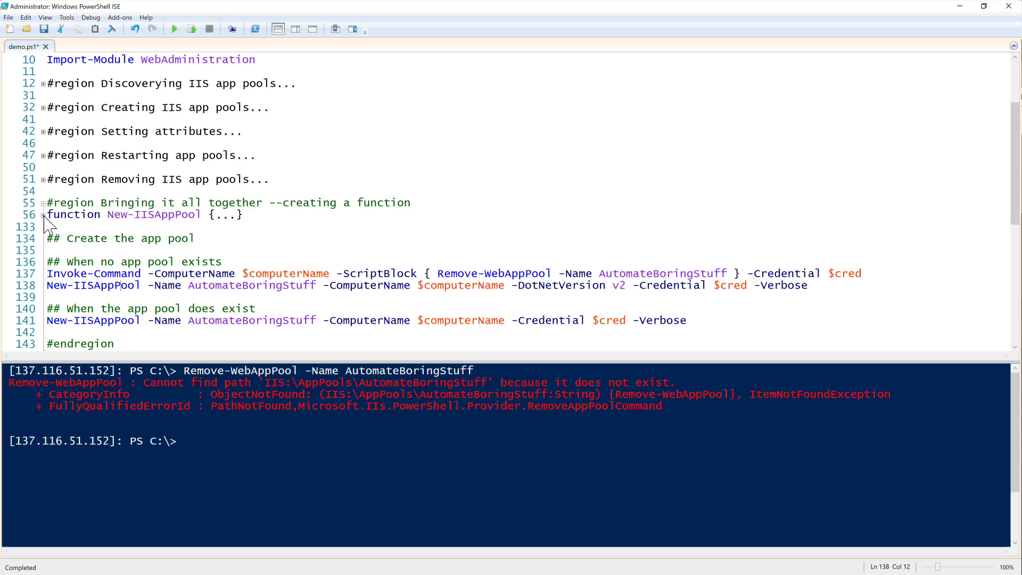
{"action": "left_click", "coordinate": [173, 29]}
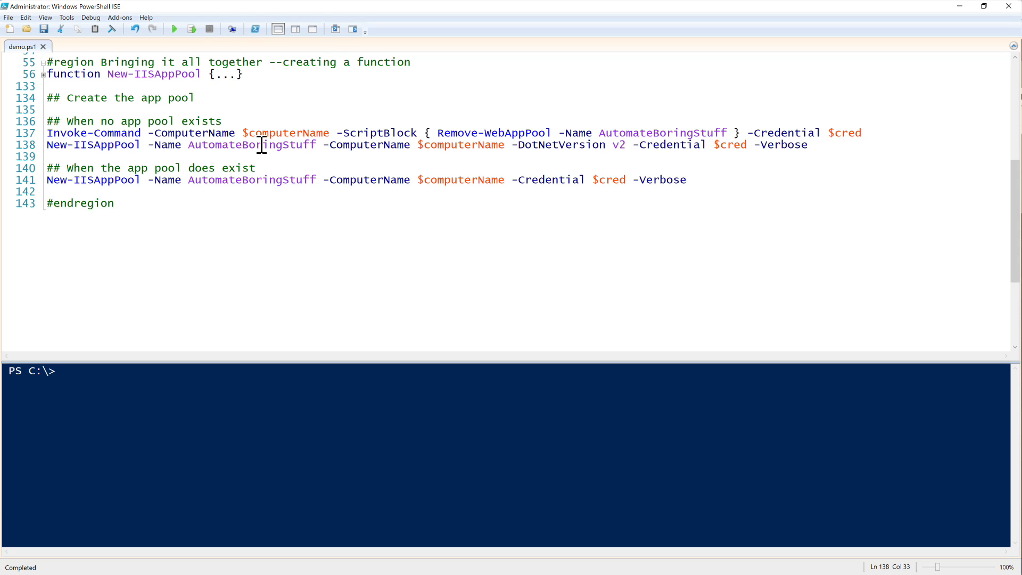
Step: Run New-IISAppPool -Verbose to create the AutomateBoringStuff pool on .NET v2
{"action": "key", "text": "F8"}
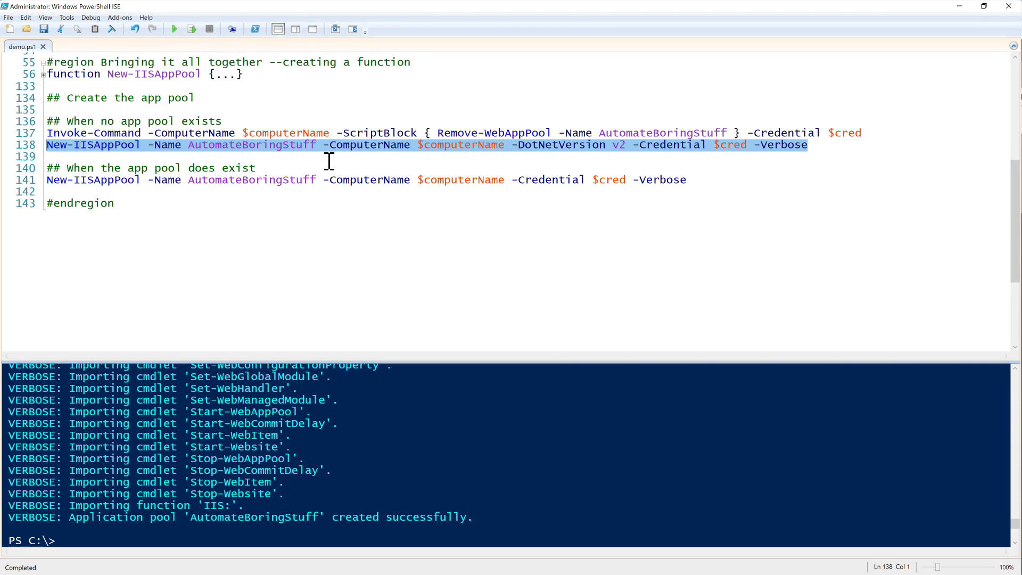
{"action": "mouse_move", "coordinate": [221, 162]}
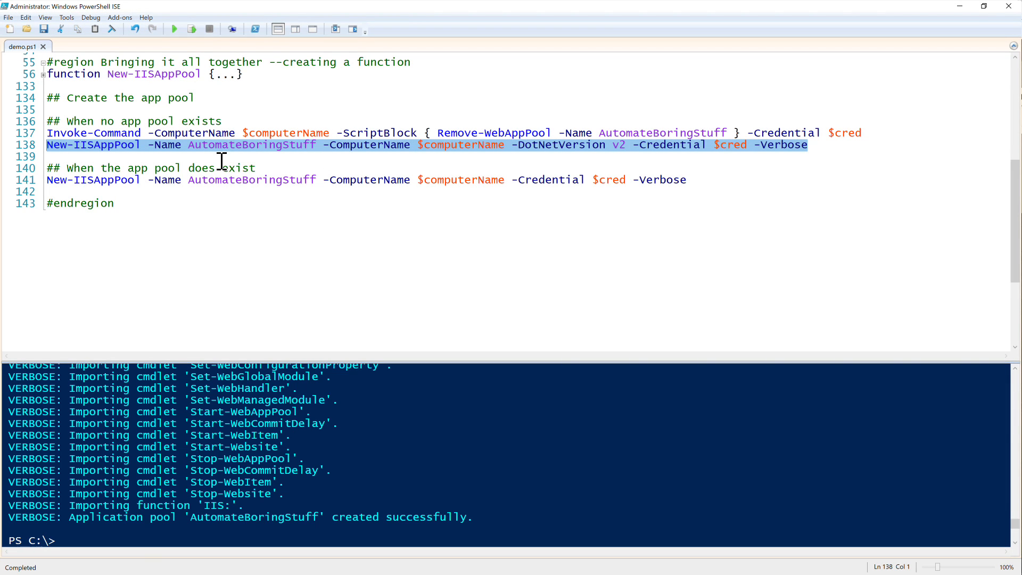